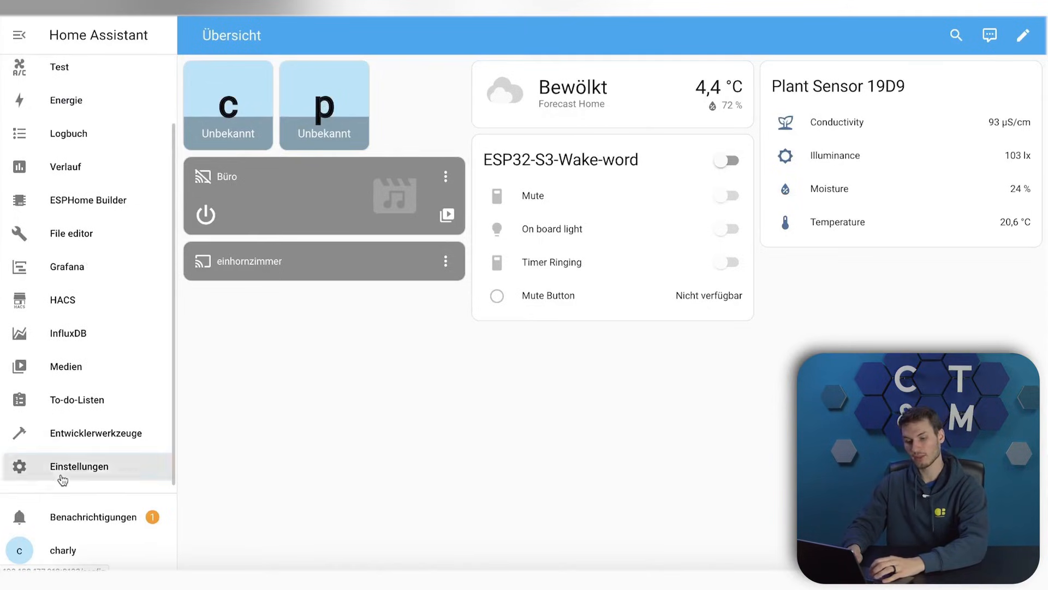
- Search the add-on store for 'node' and open the Node-RED add-on details page
{"action": "left_click", "coordinate": [79, 467]}
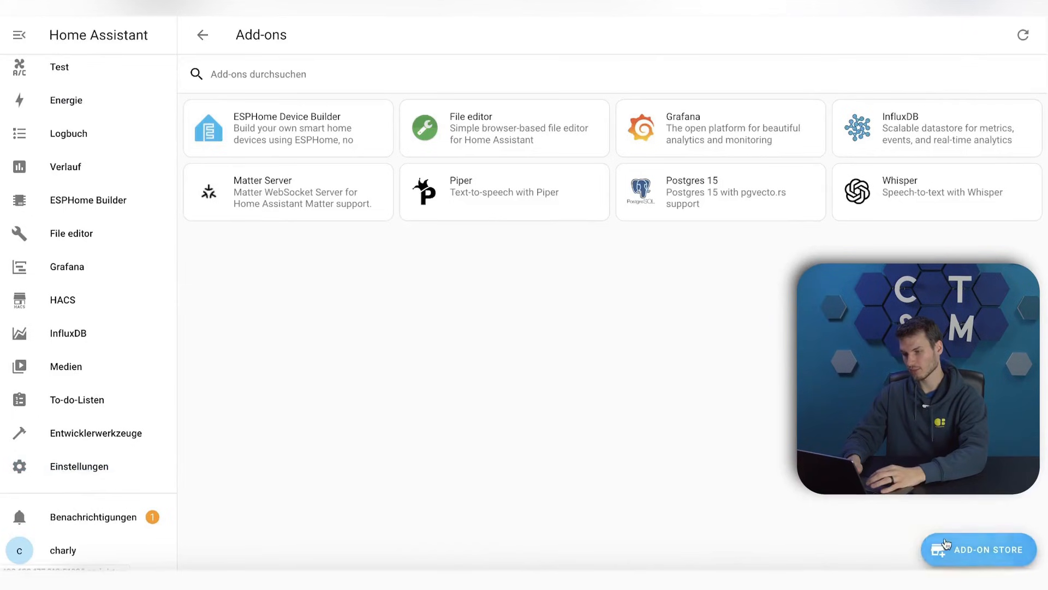
{"action": "left_click", "coordinate": [977, 549]}
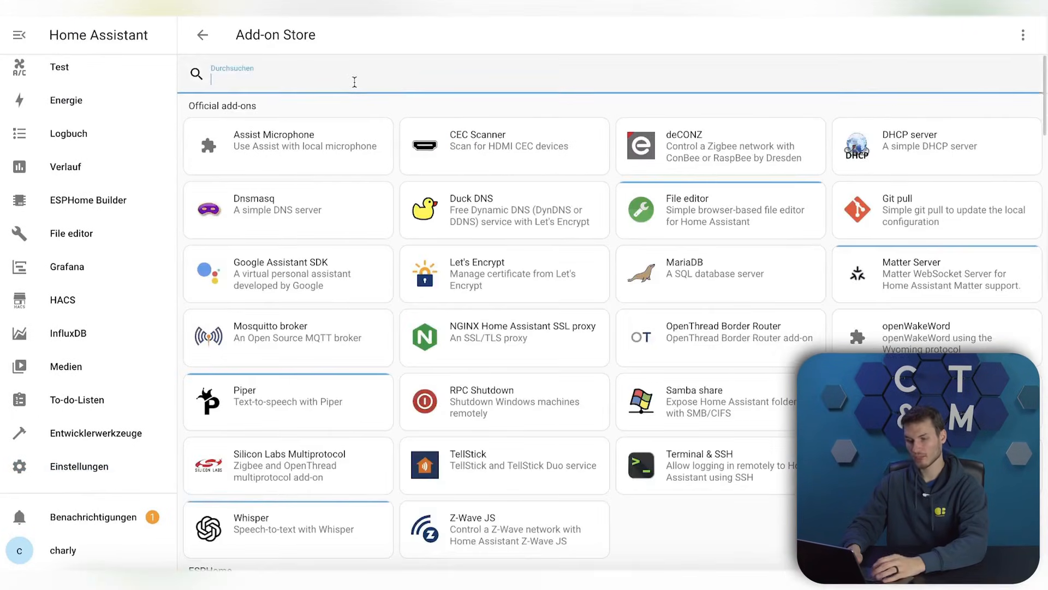
{"action": "type", "text": "node"}
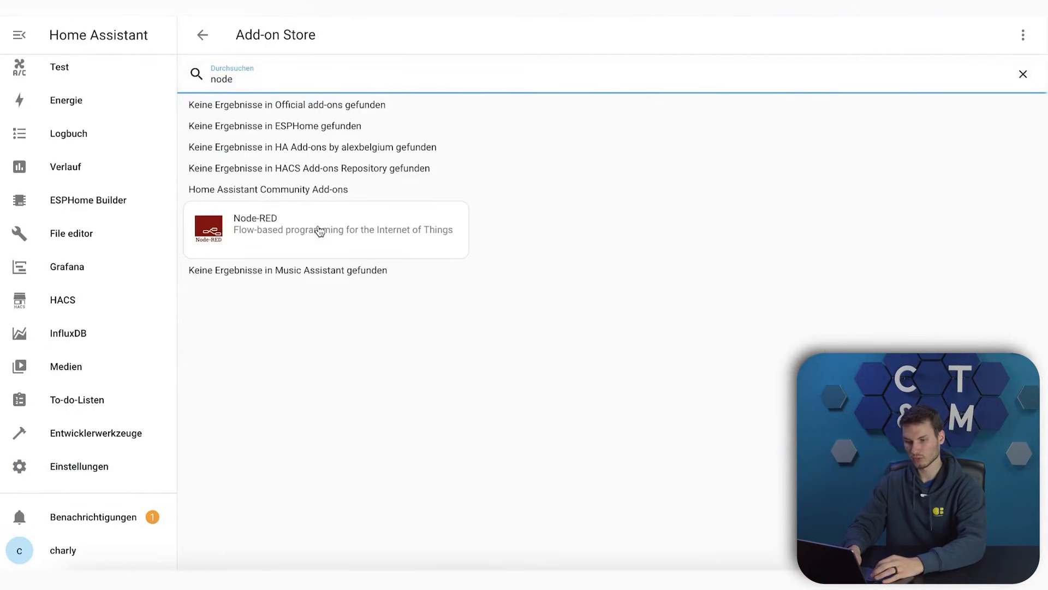
{"action": "left_click", "coordinate": [324, 228]}
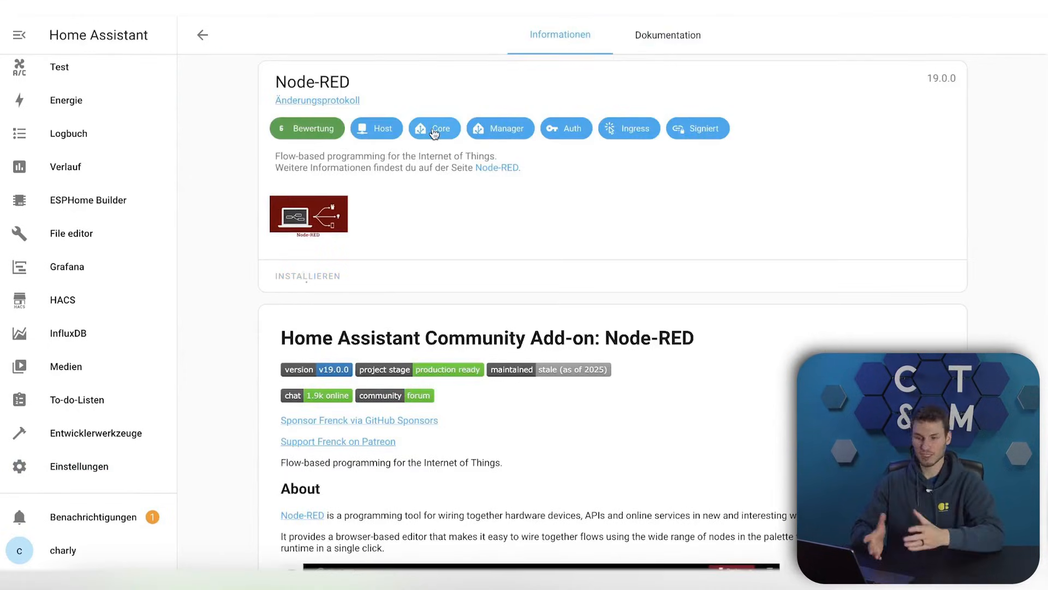
- Install the Node-RED add-on and review its Konfiguration options including web interface port 1880
{"action": "left_click", "coordinate": [308, 275]}
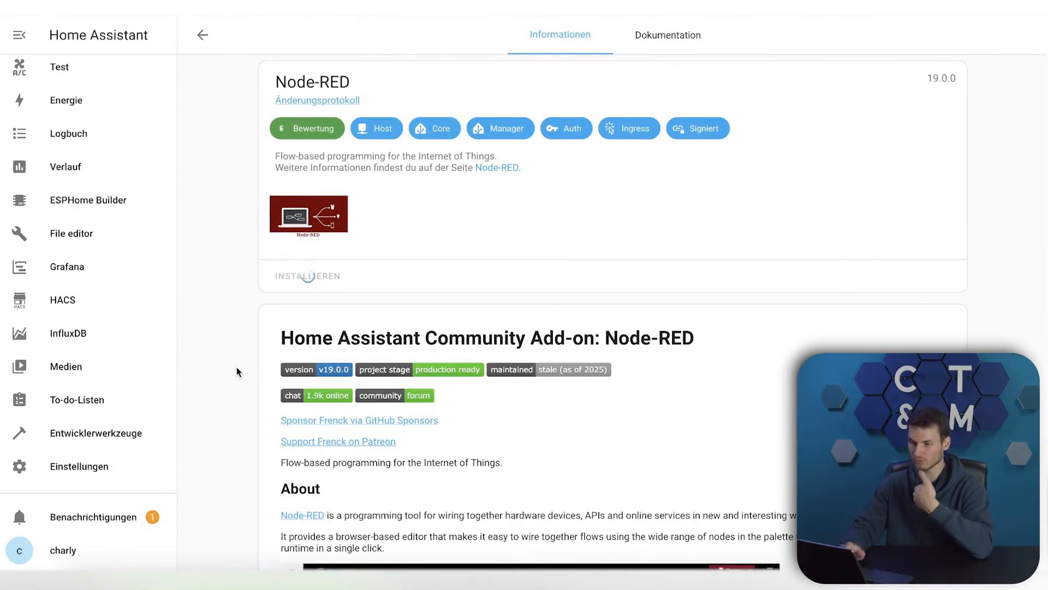
{"action": "left_click", "coordinate": [79, 466]}
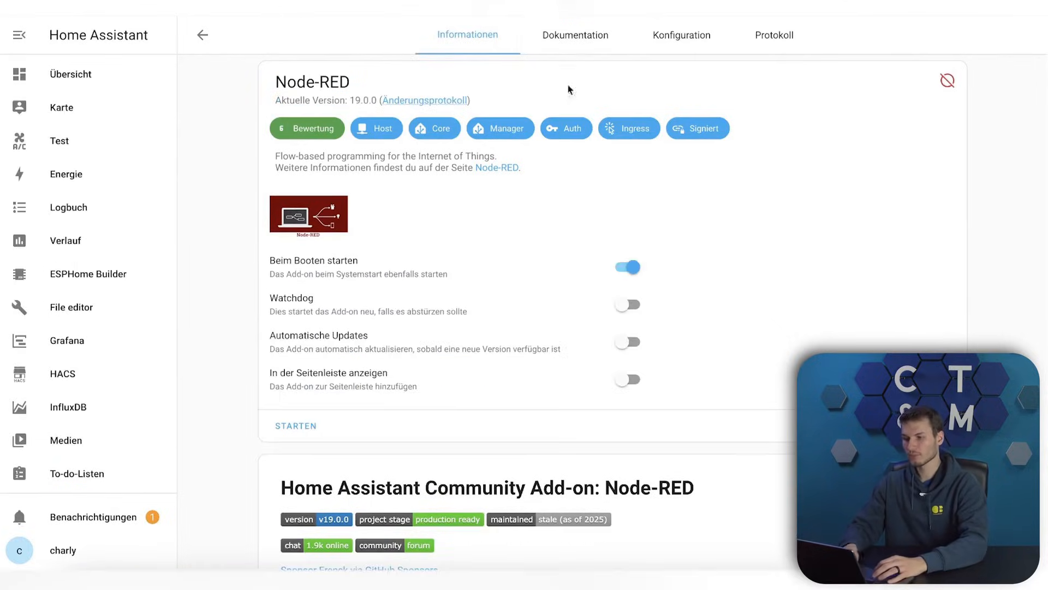
{"action": "left_click", "coordinate": [682, 35]}
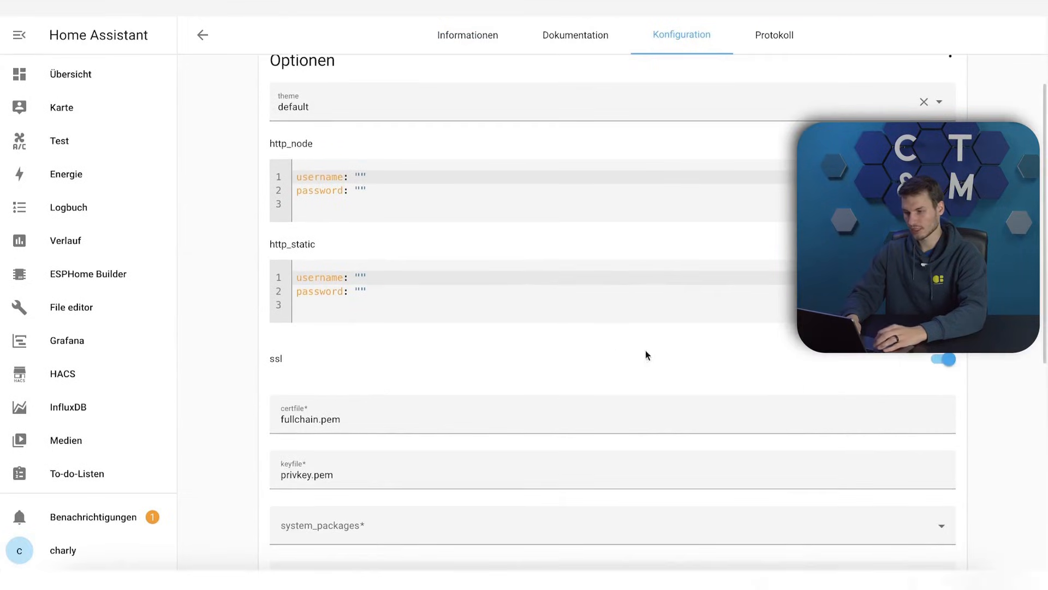
{"action": "scroll", "scroll_direction": "down", "scroll_amount": 3}
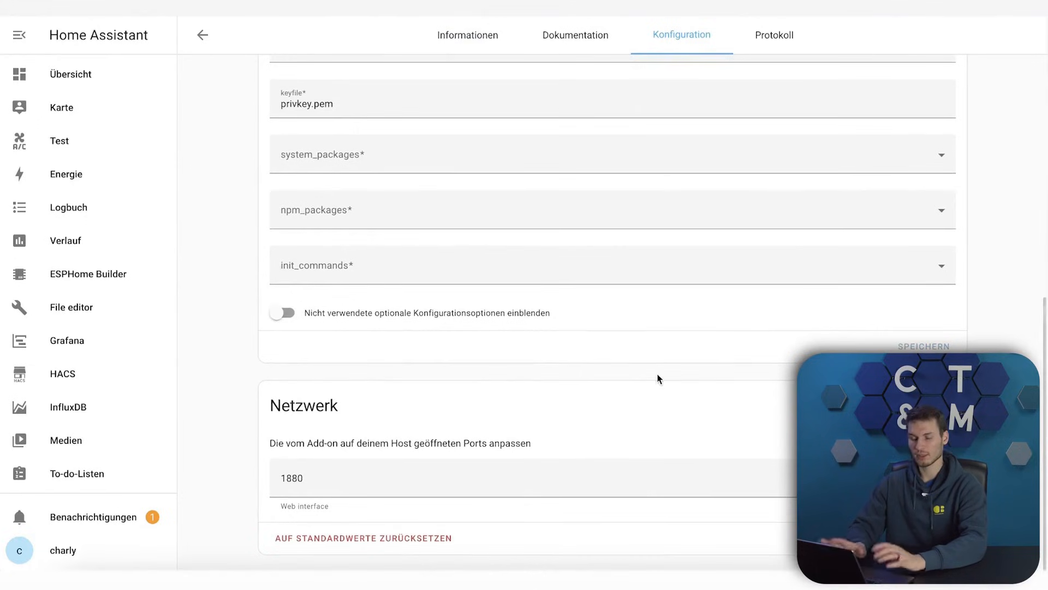
{"action": "left_click", "coordinate": [467, 35]}
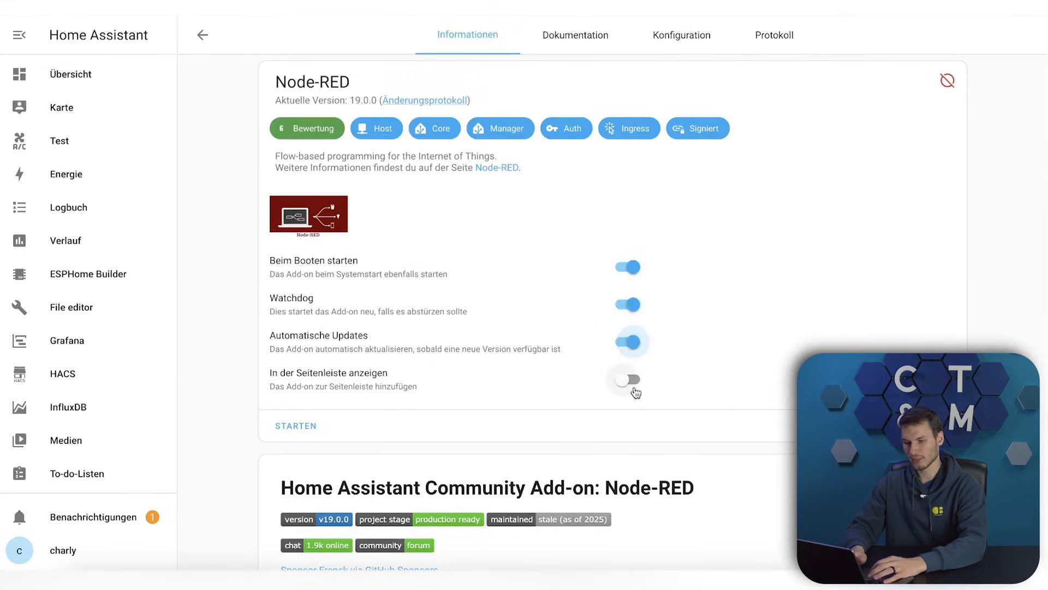
- Enable the sidebar entry for Node-RED and start the add-on with STARTEN
{"action": "left_click", "coordinate": [627, 379]}
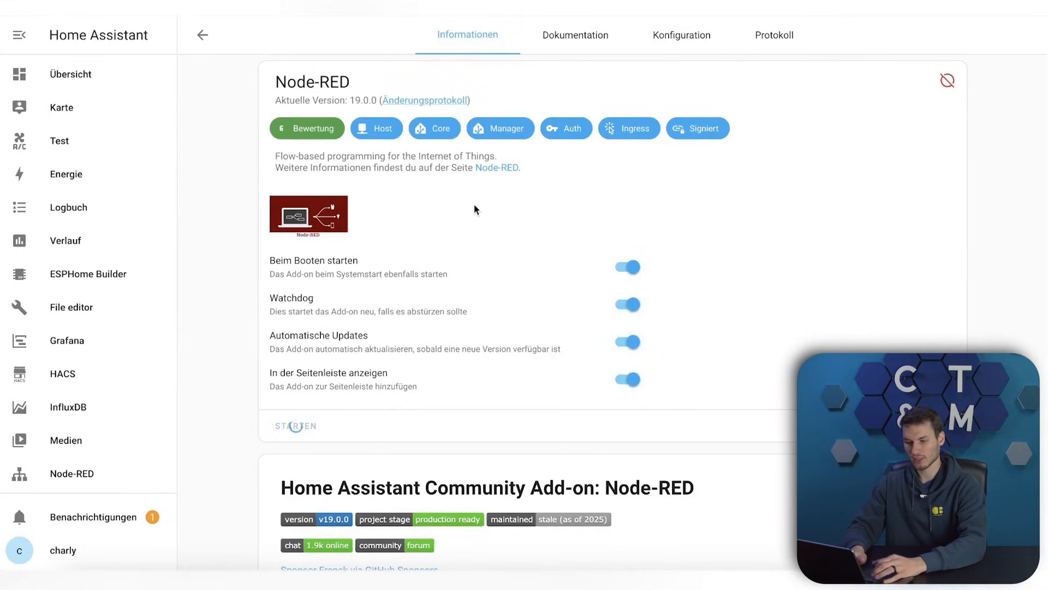
{"action": "mouse_move", "coordinate": [459, 452]}
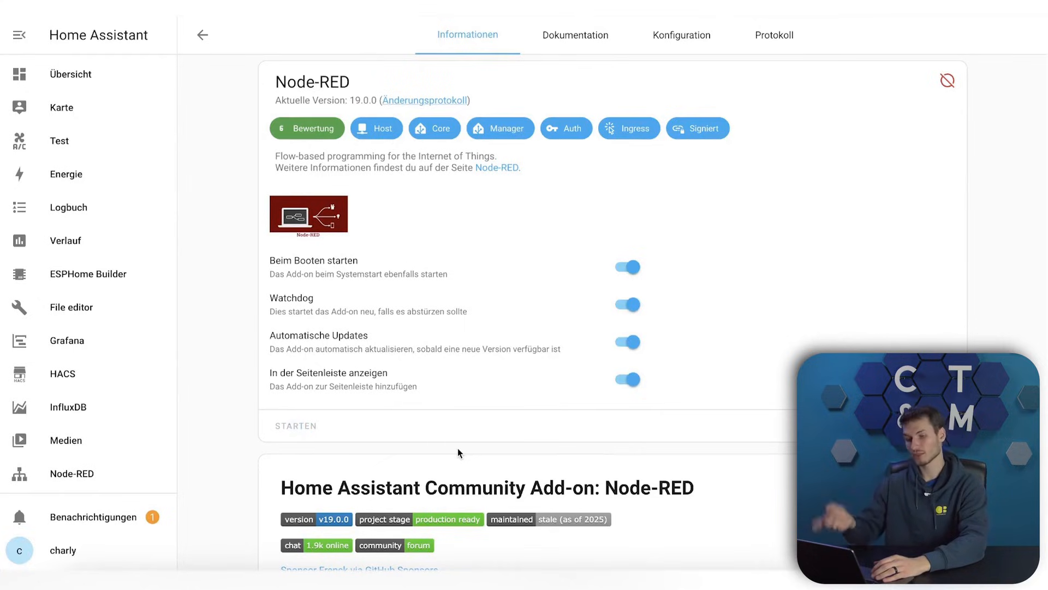
{"action": "left_click", "coordinate": [296, 425]}
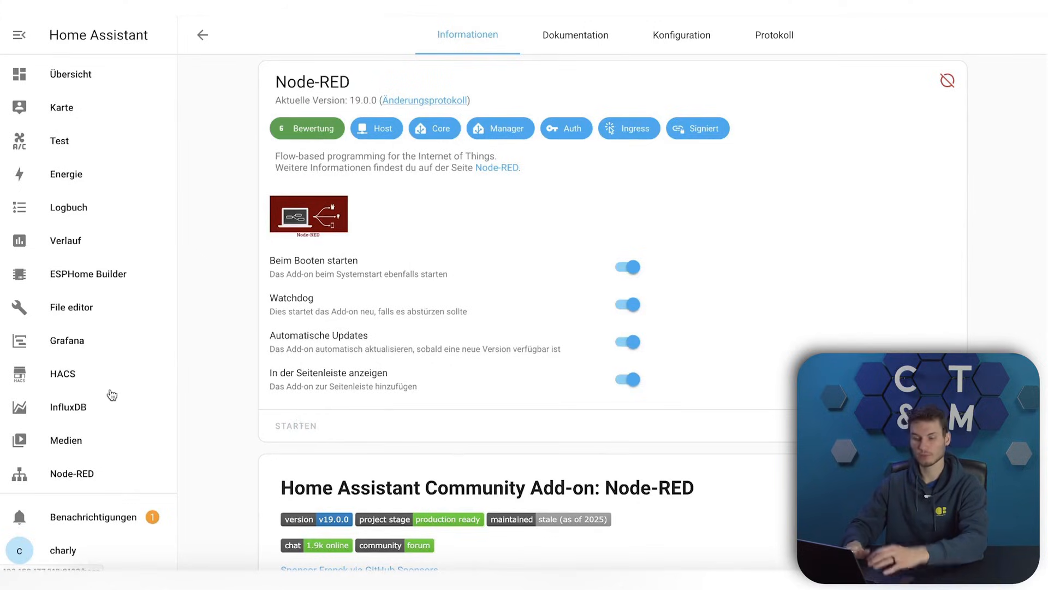
{"action": "scroll", "scroll_direction": "down", "scroll_amount": 3}
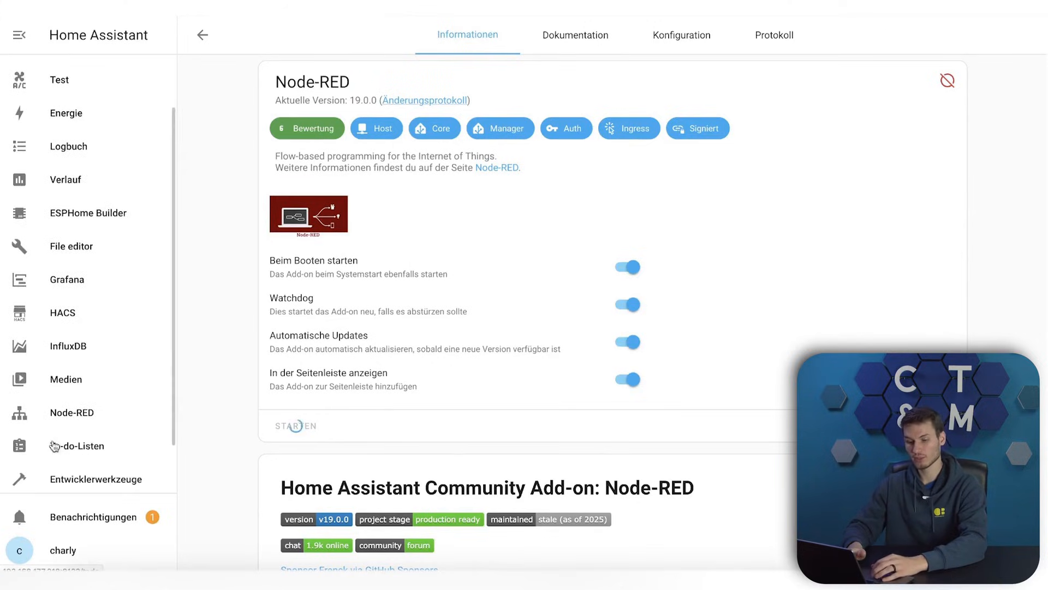
{"action": "mouse_move", "coordinate": [66, 421]}
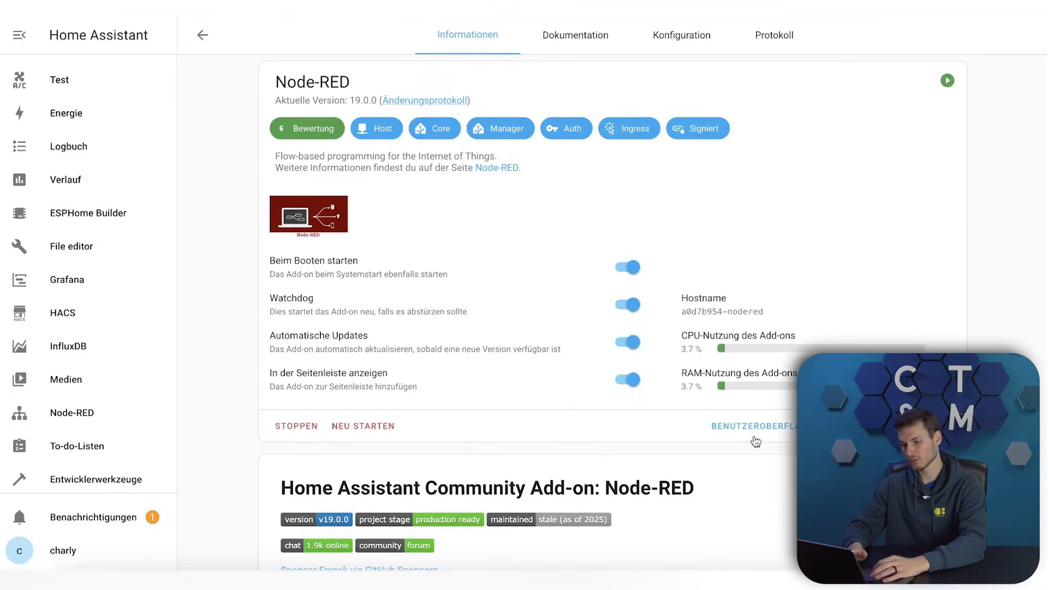
{"action": "mouse_move", "coordinate": [73, 421]}
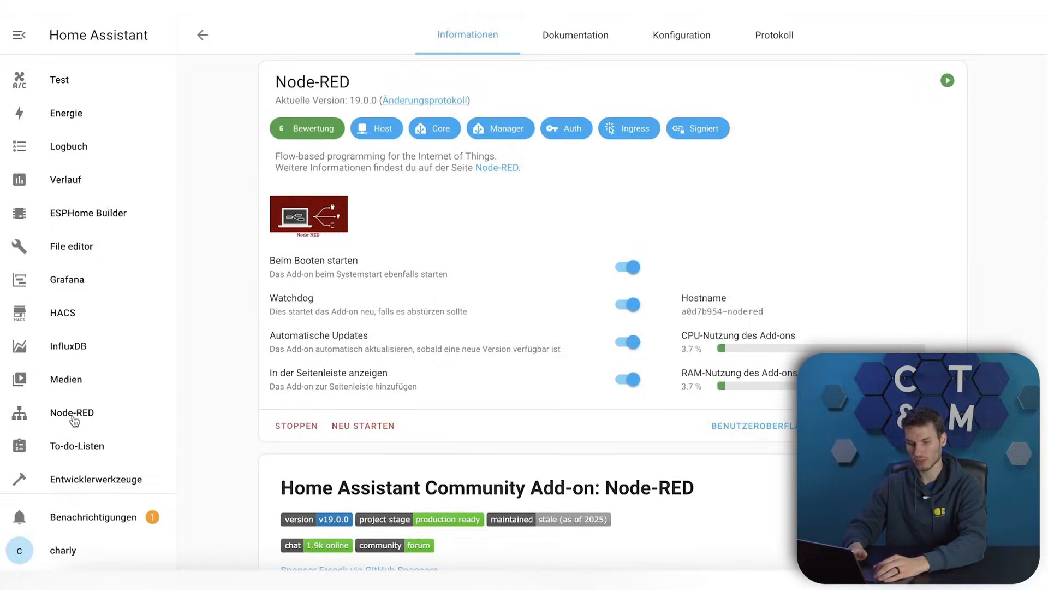
- Launch the Node-RED editor from the Home Assistant sidebar, showing the empty Flow 1
{"action": "left_click", "coordinate": [72, 413]}
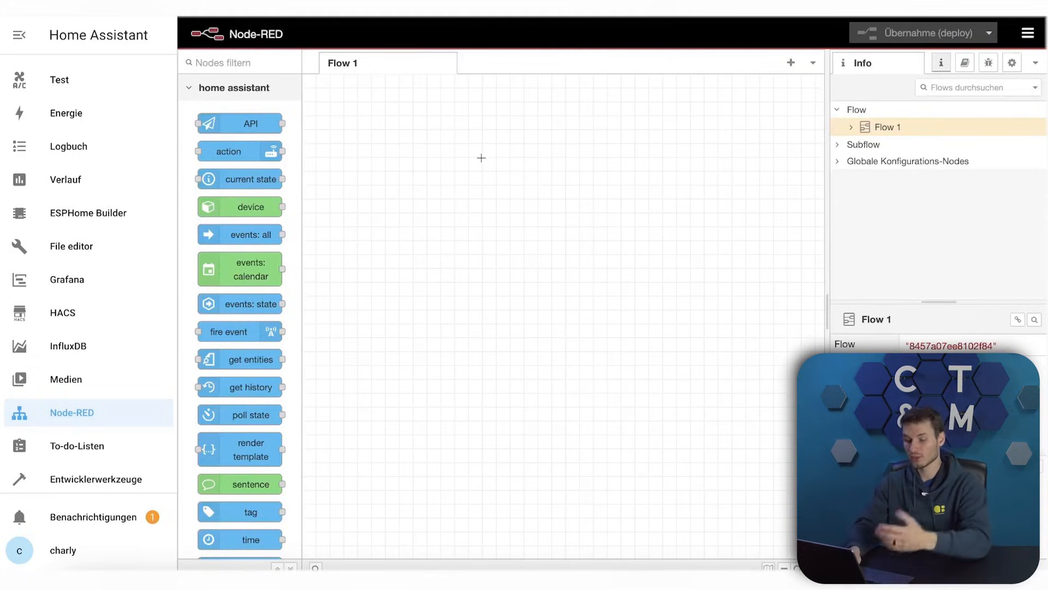
{"action": "mouse_move", "coordinate": [418, 60]}
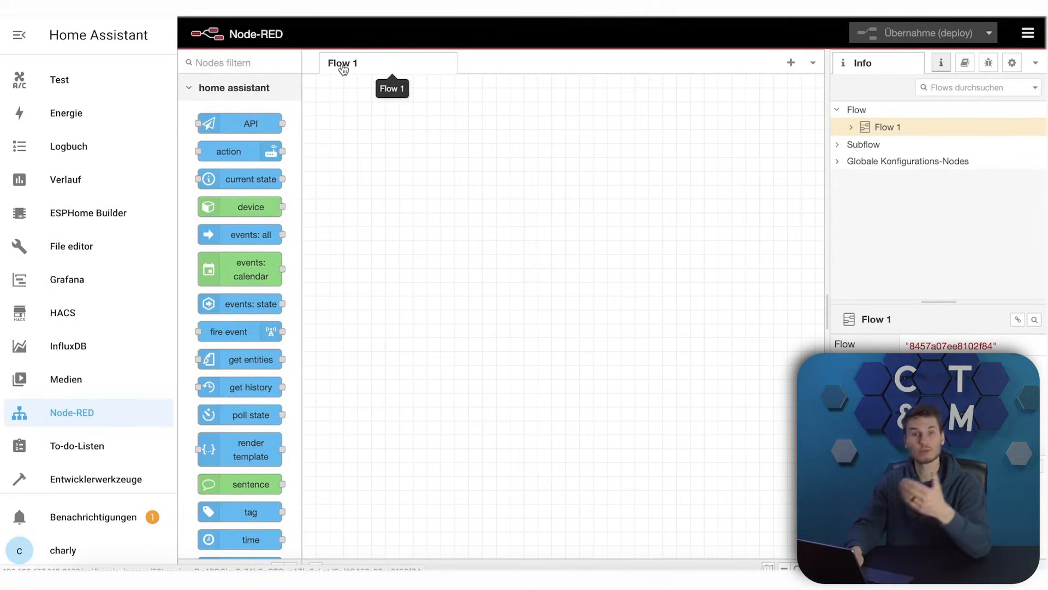
{"action": "mouse_move", "coordinate": [350, 69]}
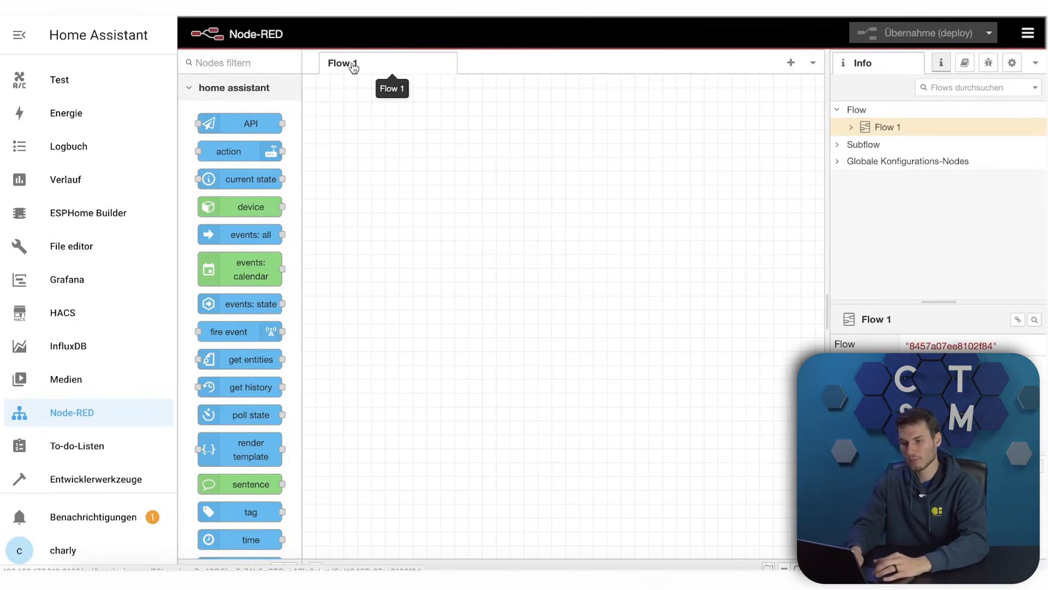
- Rename Flow 1 to 'Main' in its properties and confirm with Fertig
{"action": "double_click", "coordinate": [343, 63]}
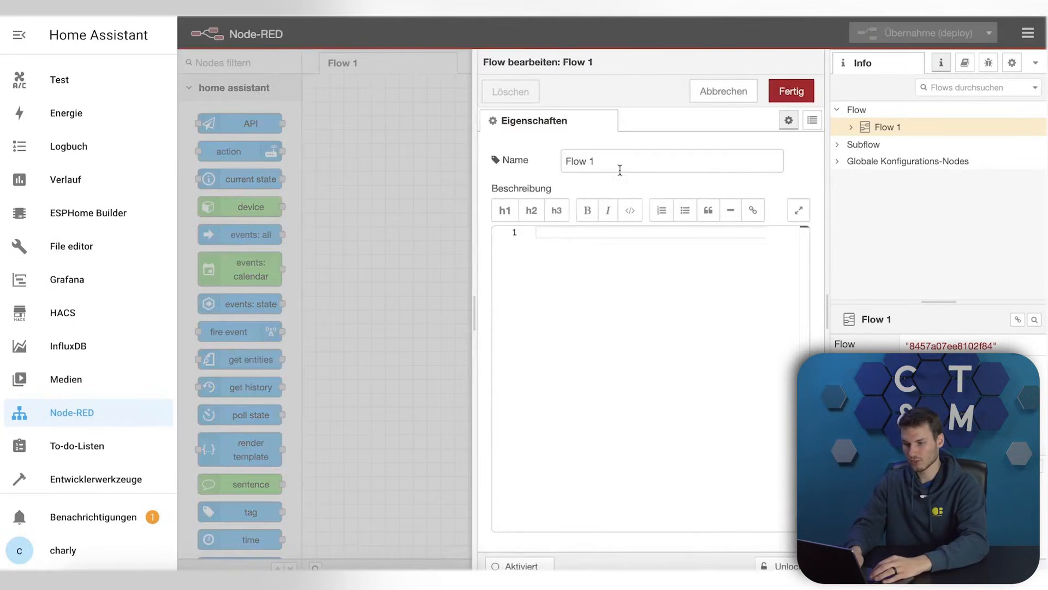
{"action": "type", "text": "Main"}
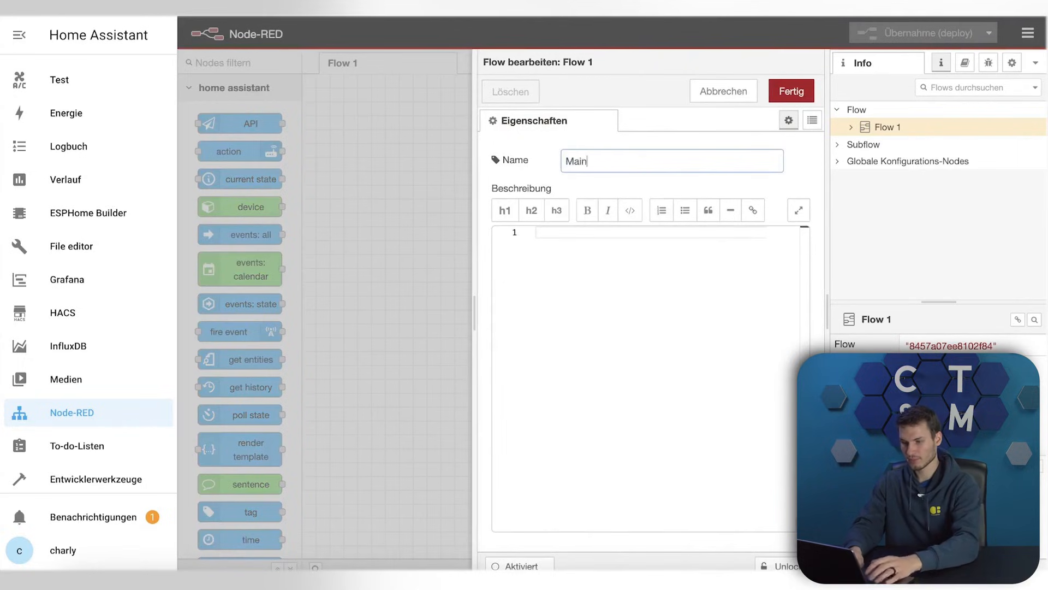
{"action": "left_click", "coordinate": [791, 91]}
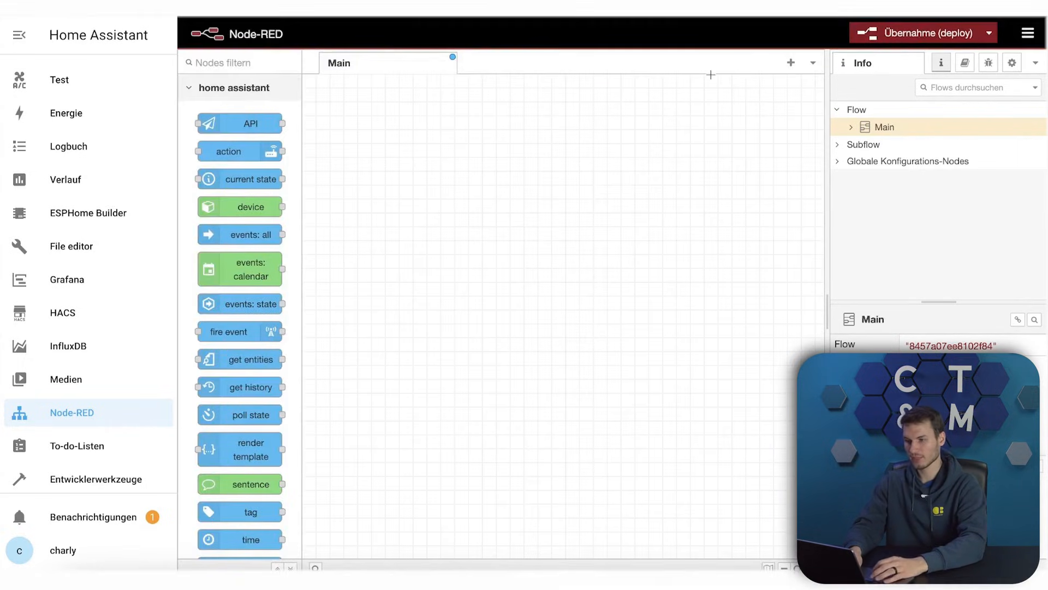
{"action": "mouse_move", "coordinate": [791, 62]}
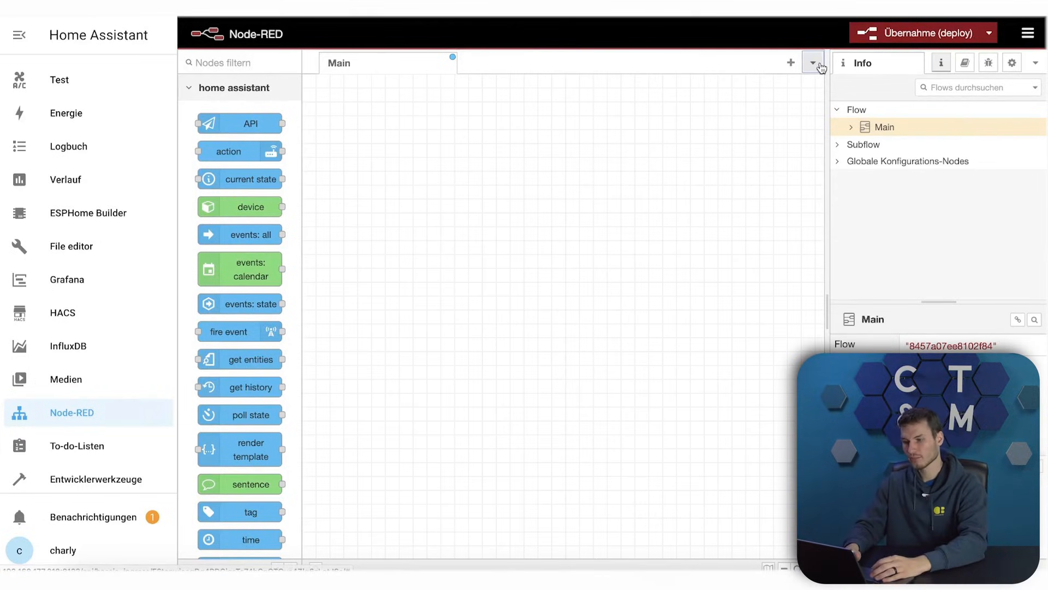
- Export the Main flow as compact JSON and copy it with 'In Zwischenablage kopieren'
{"action": "left_click", "coordinate": [812, 63]}
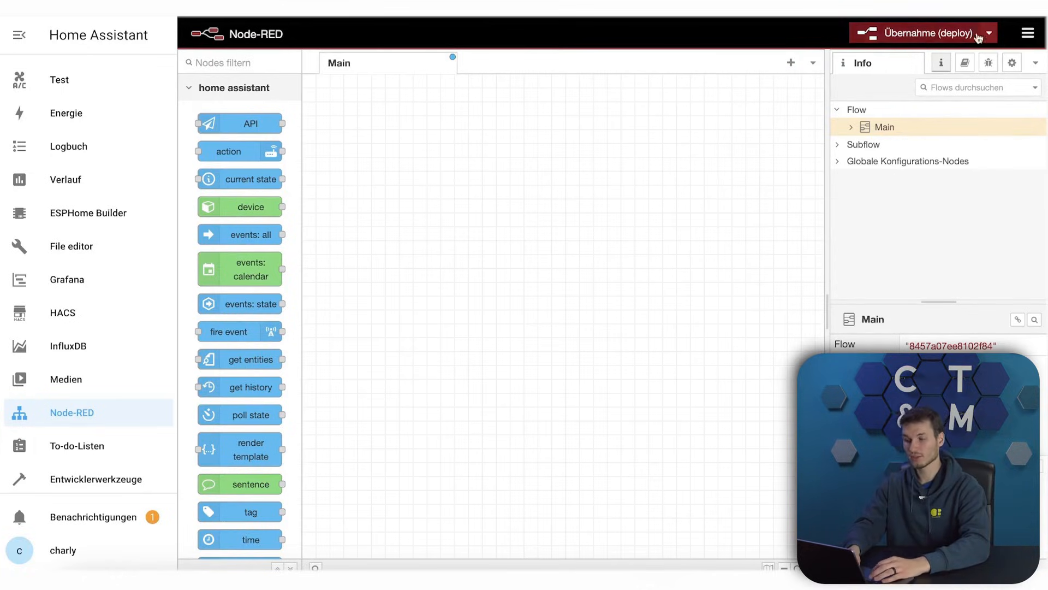
{"action": "left_click", "coordinate": [1029, 33]}
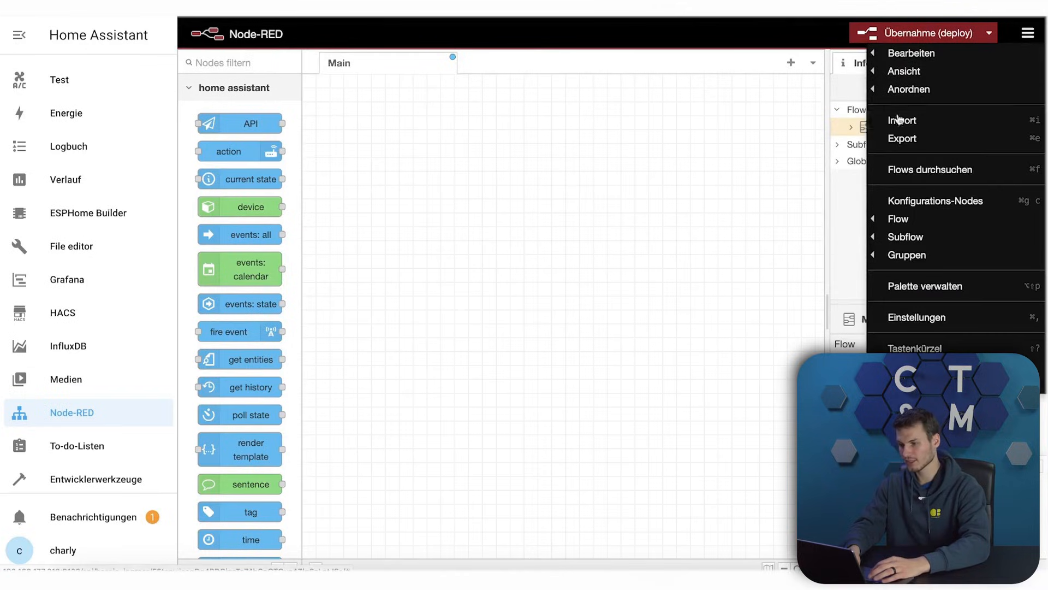
{"action": "mouse_move", "coordinate": [903, 138]}
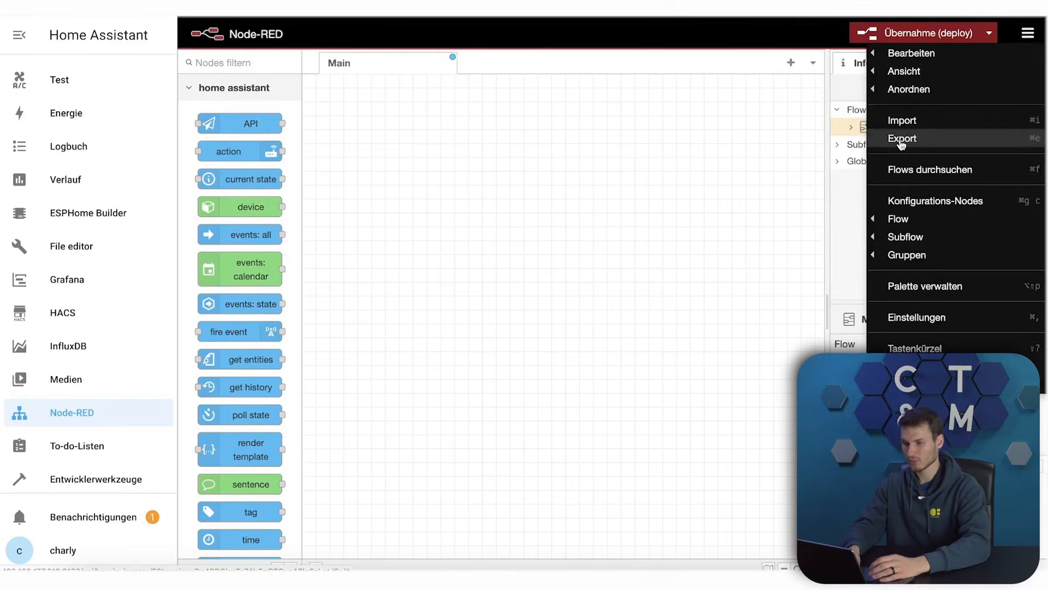
{"action": "left_click", "coordinate": [903, 139]}
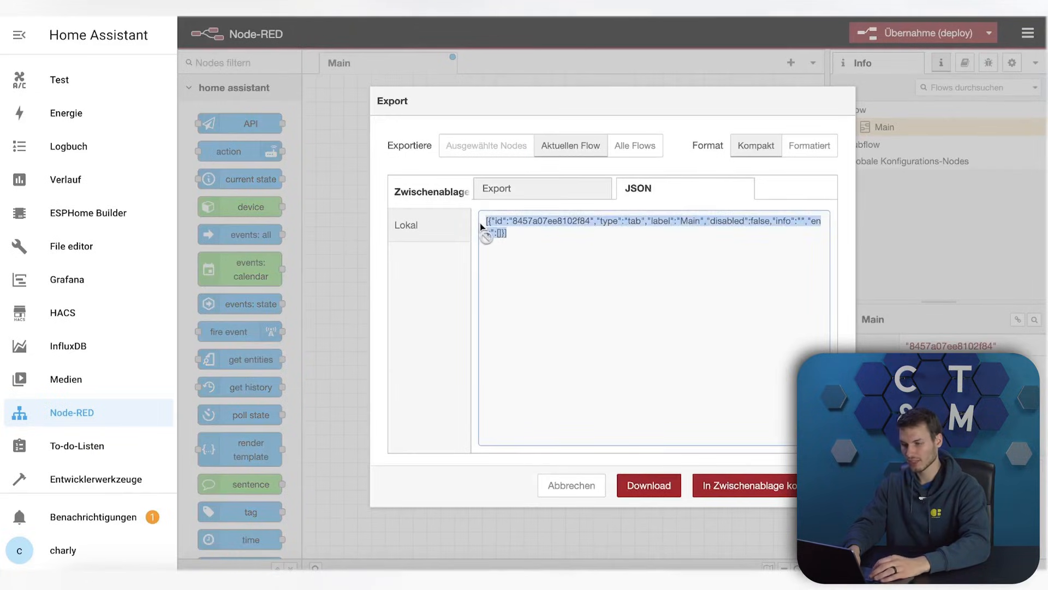
{"action": "left_click", "coordinate": [744, 485]}
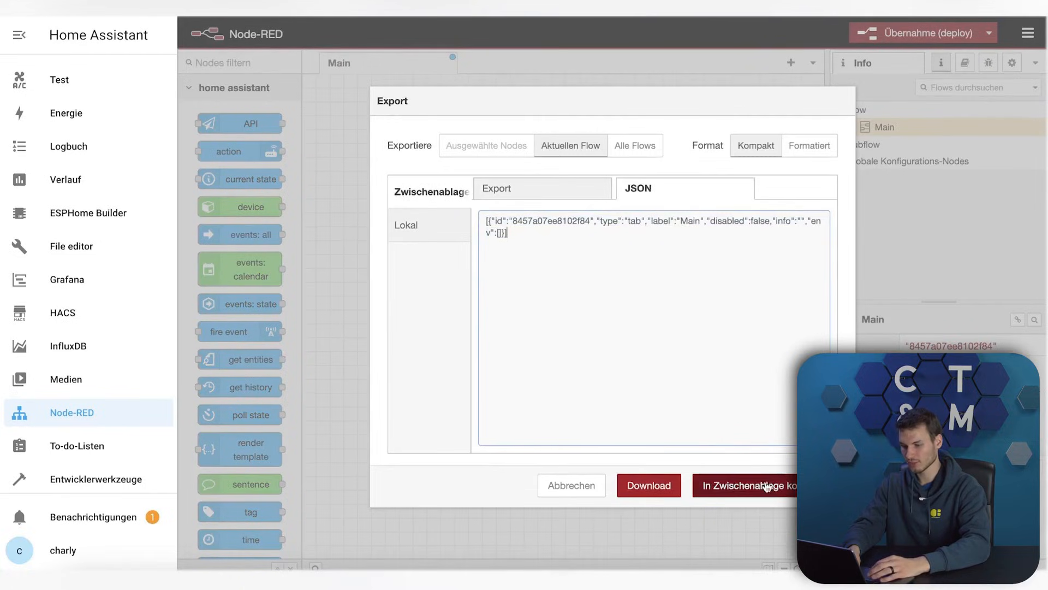
{"action": "left_click", "coordinate": [744, 485]}
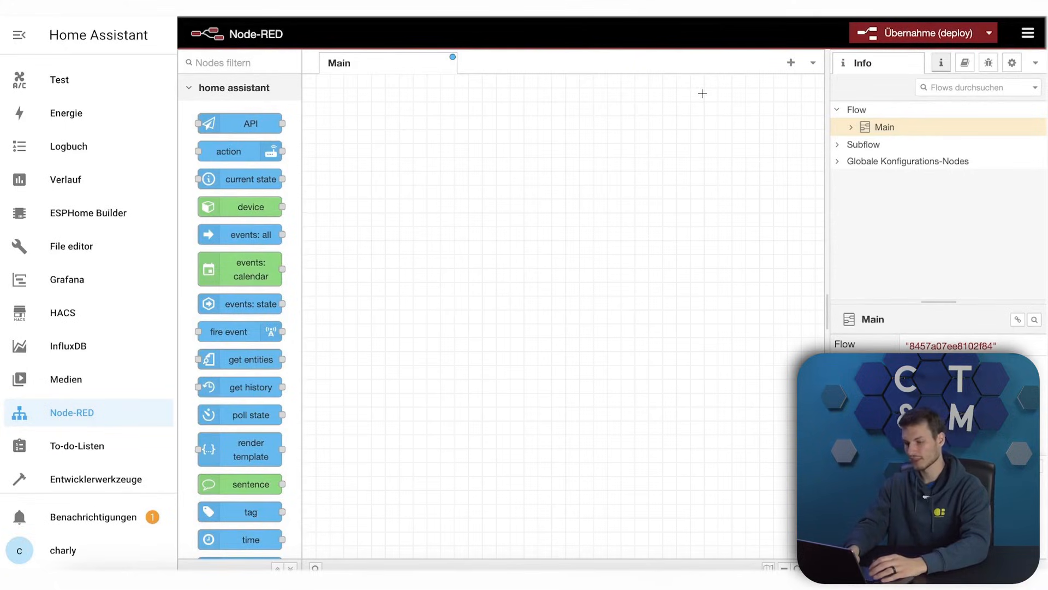
{"action": "mouse_move", "coordinate": [318, 180]}
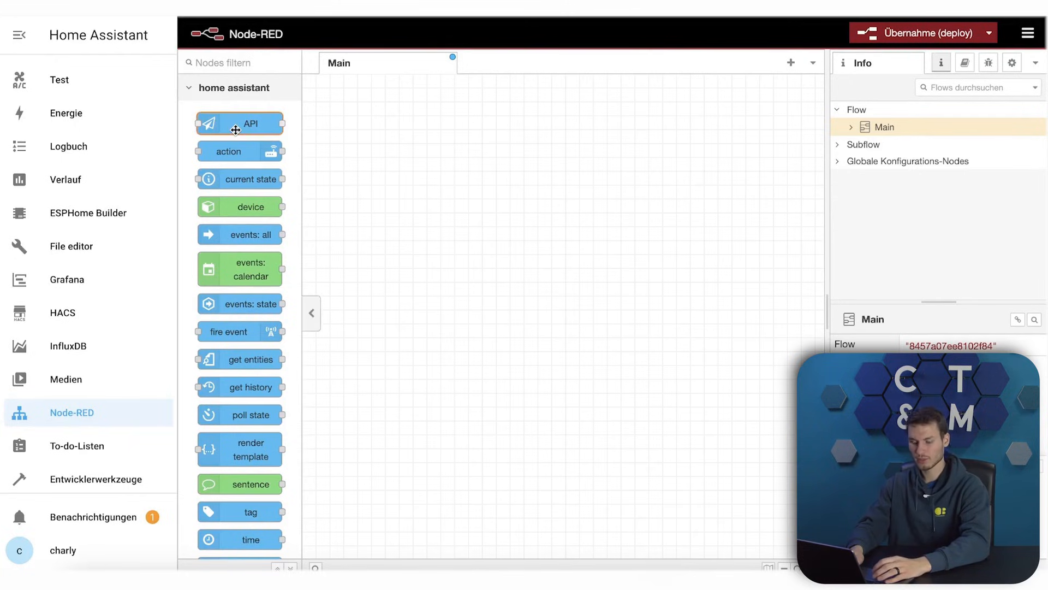
{"action": "mouse_move", "coordinate": [239, 123]}
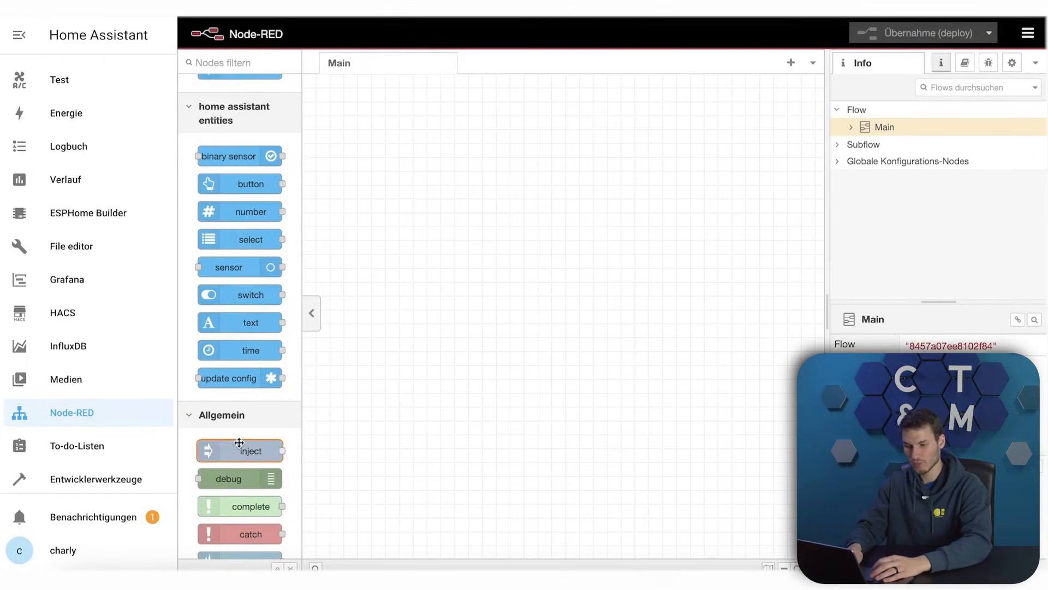
- Drag a timestamp inject node from the Allgemein palette onto Main and deploy via Übernahme
{"action": "left_click_drag", "start_coordinate": [240, 450], "coordinate": [427, 213]}
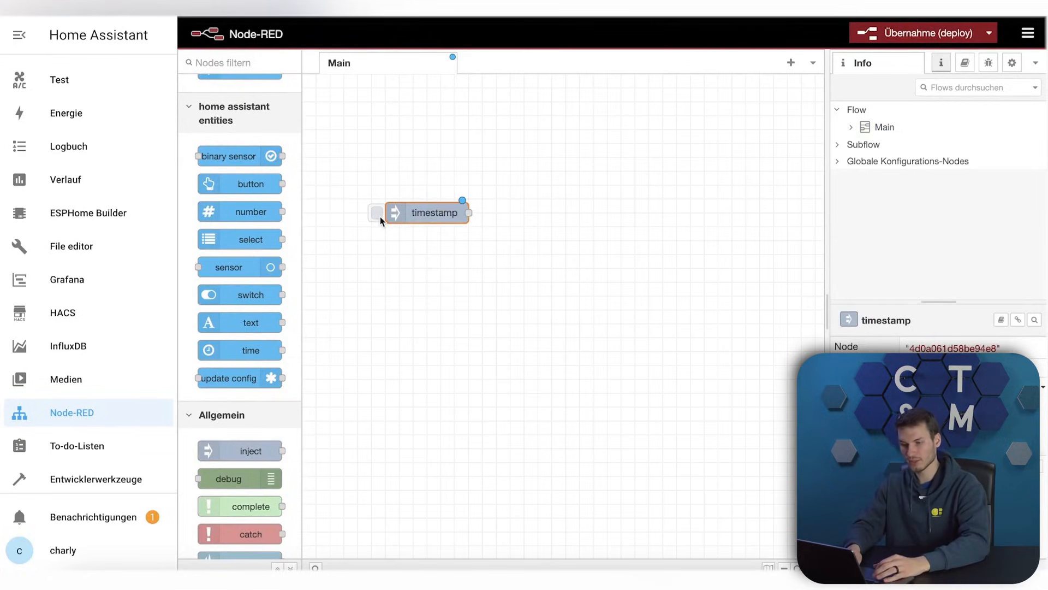
{"action": "left_click", "coordinate": [1011, 63]}
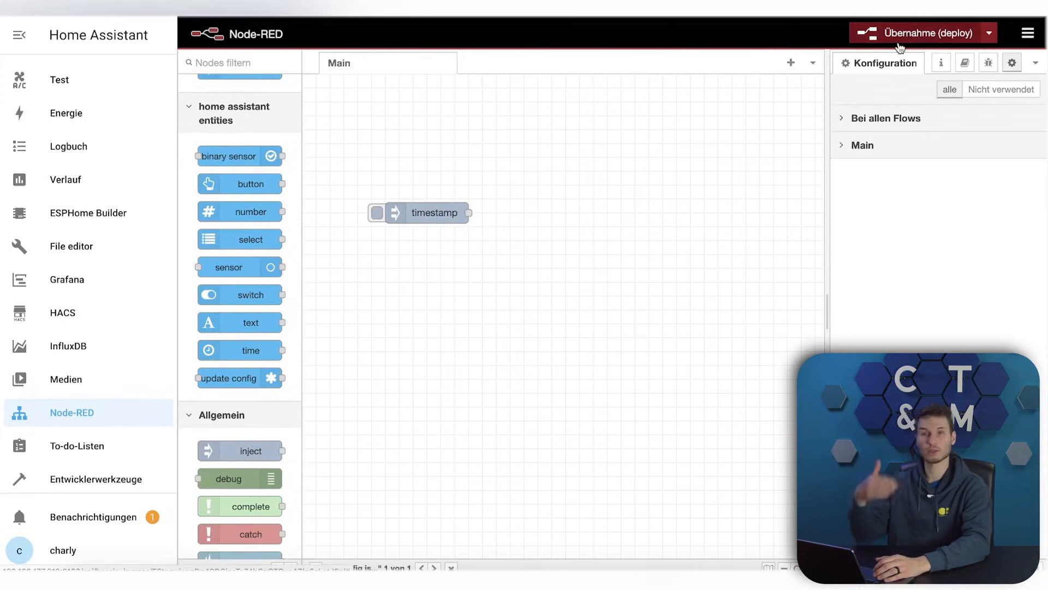
{"action": "left_click", "coordinate": [922, 32]}
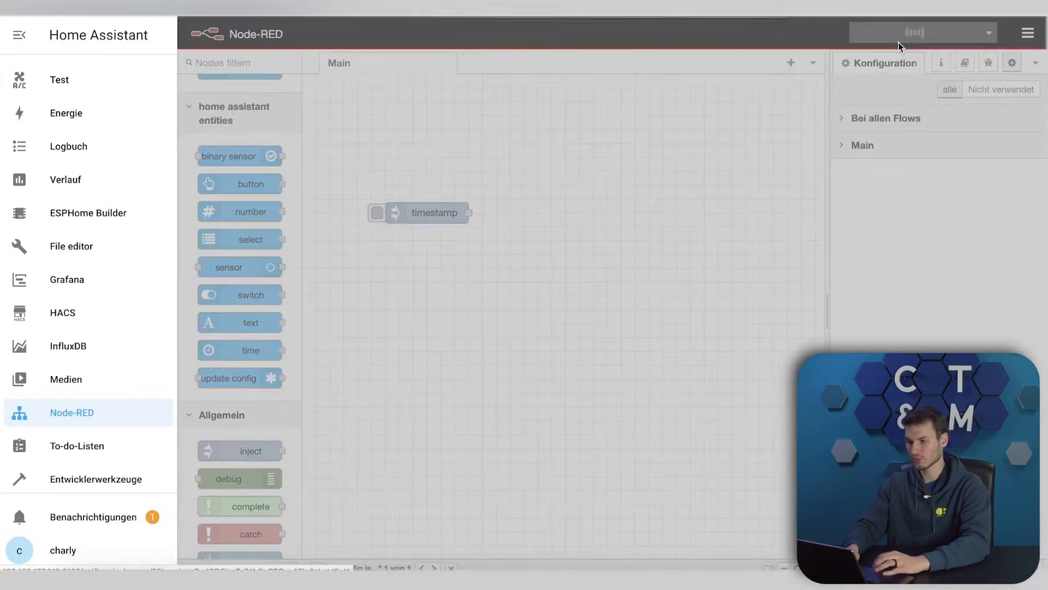
{"action": "left_click", "coordinate": [920, 33]}
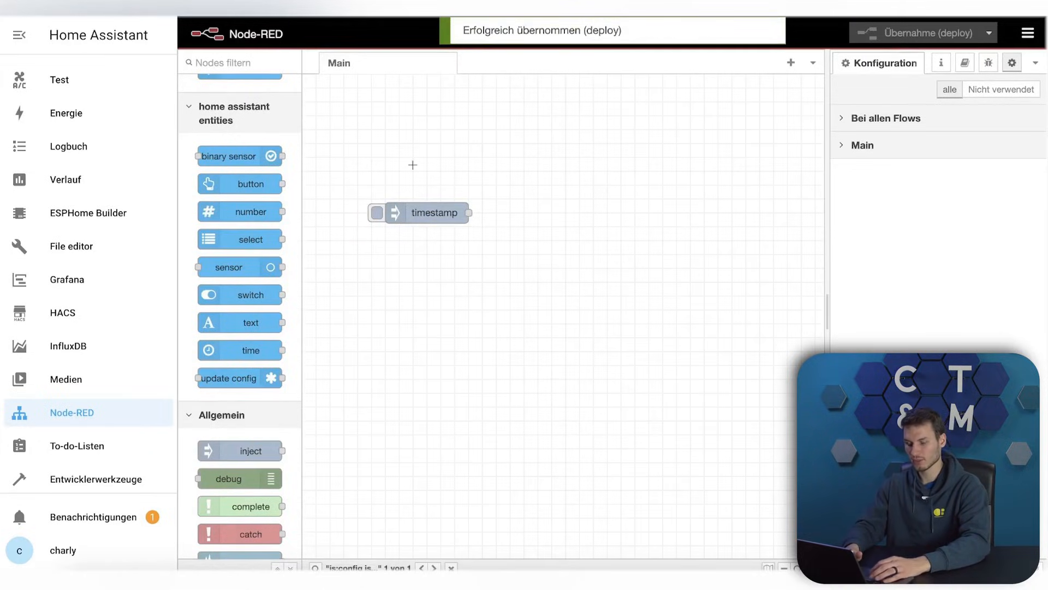
{"action": "left_click", "coordinate": [377, 213]}
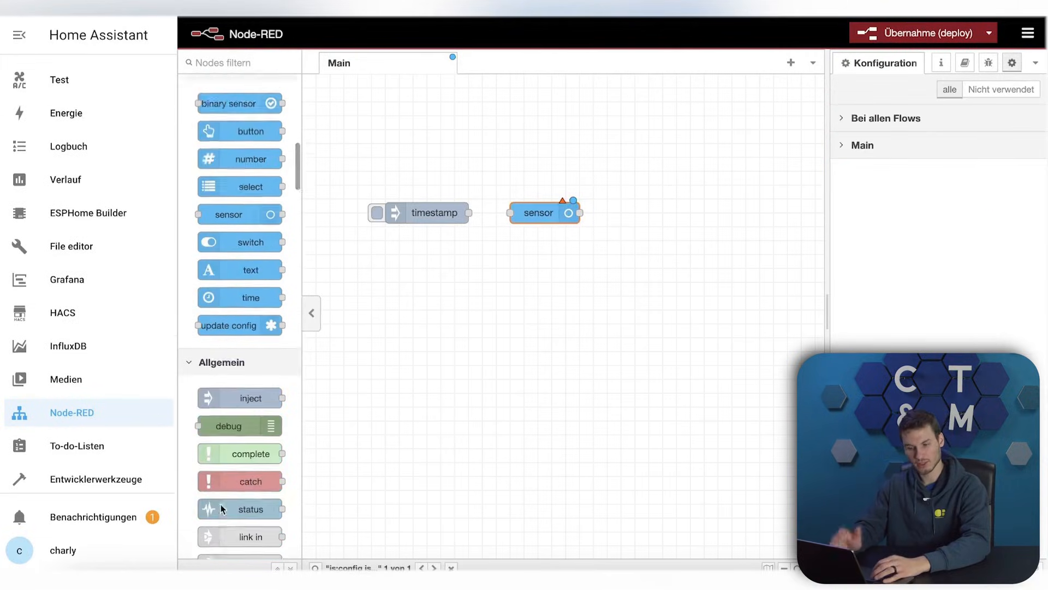
- Scroll the node palette down to reach the sensor node for placement beside the timestamp
{"action": "scroll", "scroll_direction": "down", "scroll_amount": 3}
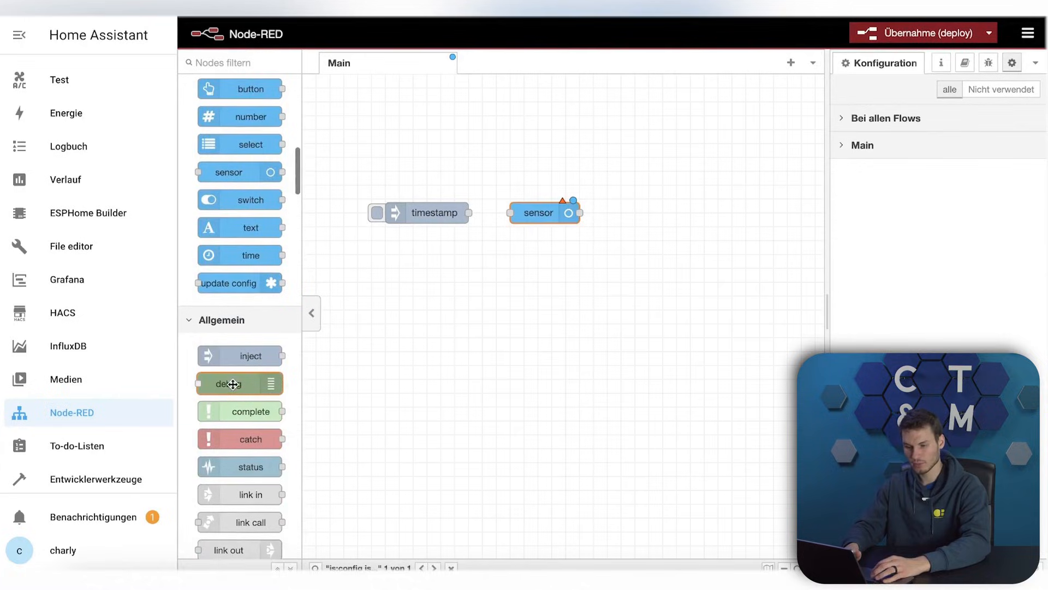
- Add a debug 1 node, show the Debug sidebar and wire timestamp, sensor and debug together
{"action": "left_click_drag", "start_coordinate": [239, 384], "coordinate": [675, 213]}
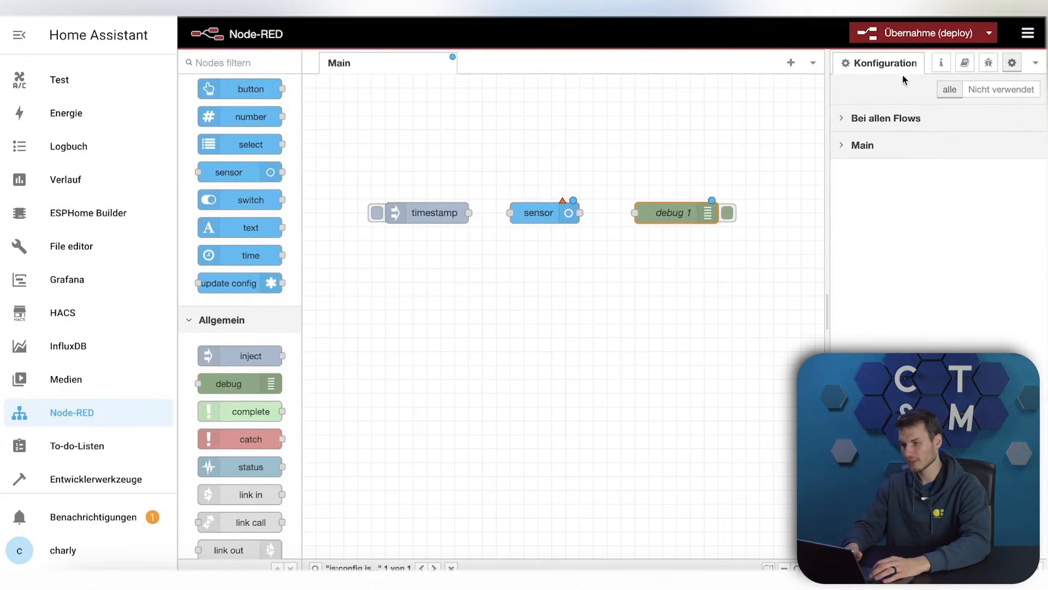
{"action": "left_click", "coordinate": [989, 63]}
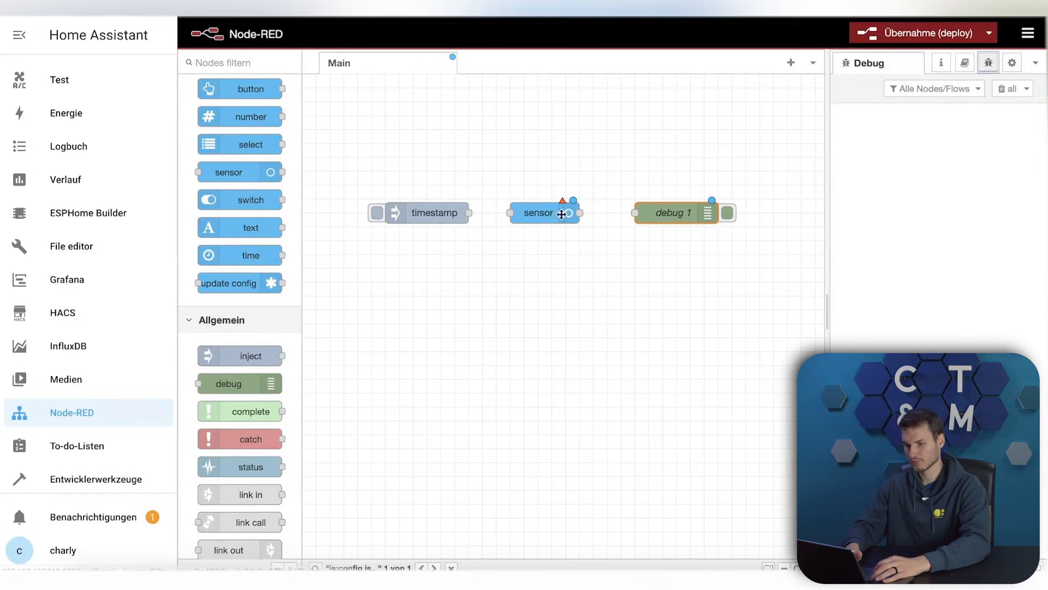
{"action": "left_click_drag", "start_coordinate": [470, 213], "coordinate": [511, 213]}
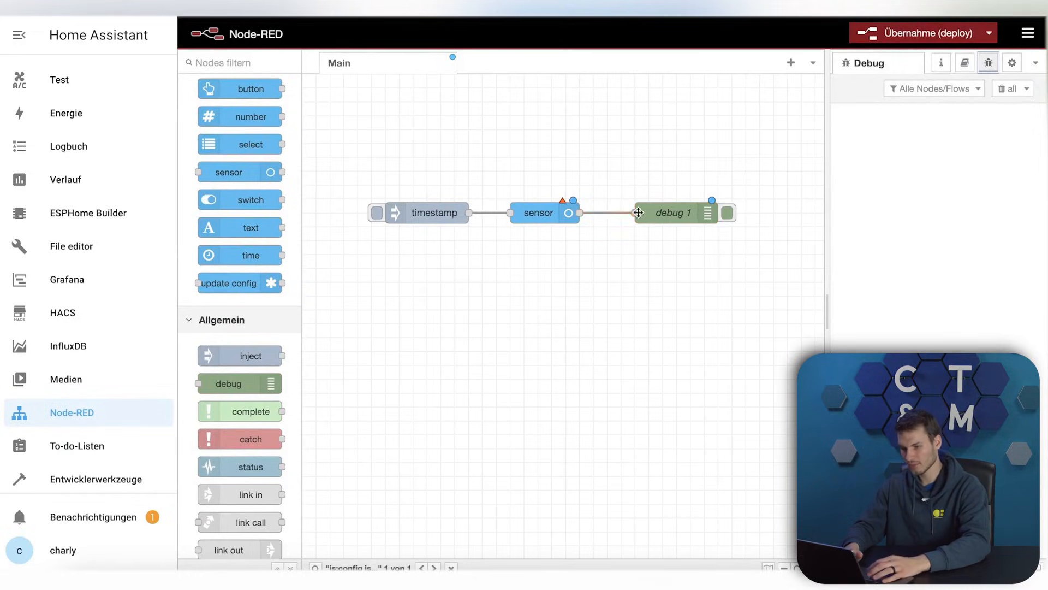
- Name the current state node 'Pflanze', clear its Entity ID and begin entering 'sen'
{"action": "double_click", "coordinate": [538, 213]}
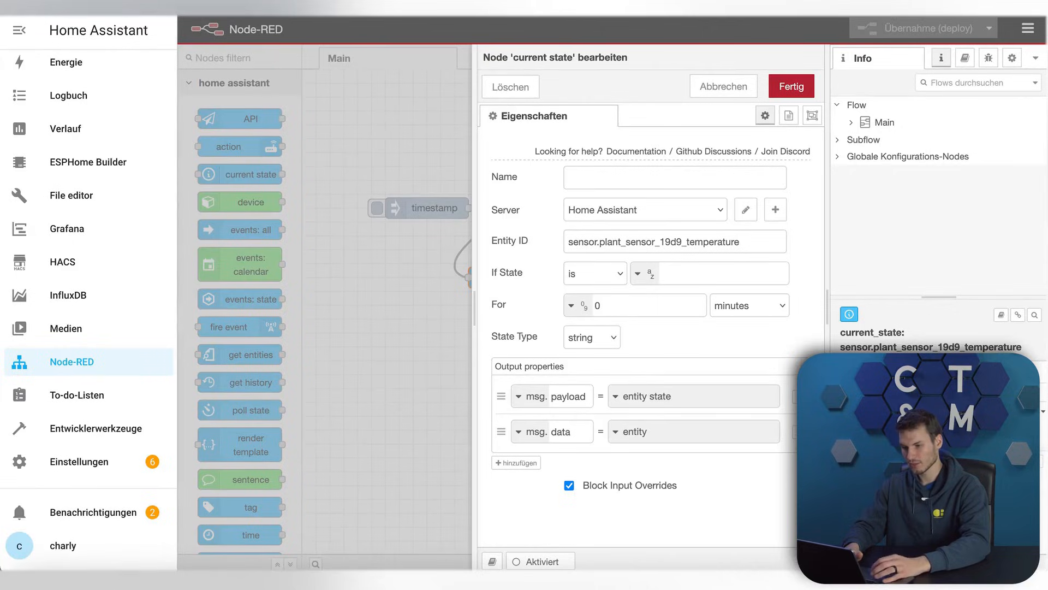
{"action": "type", "text": "Pflan"}
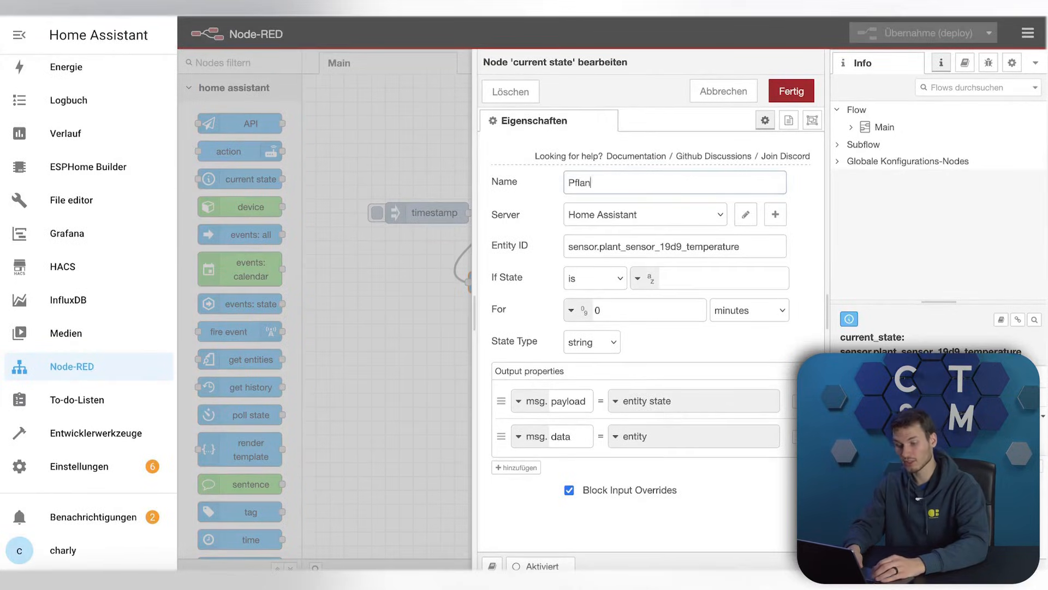
{"action": "type", "text": "ze"}
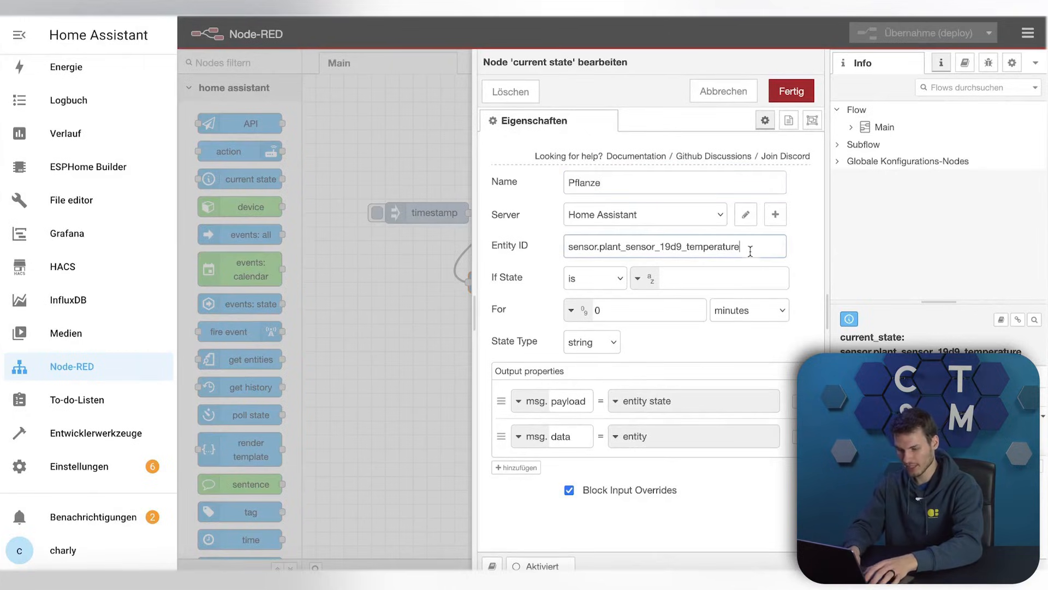
{"action": "key", "text": "ctrl+a"}
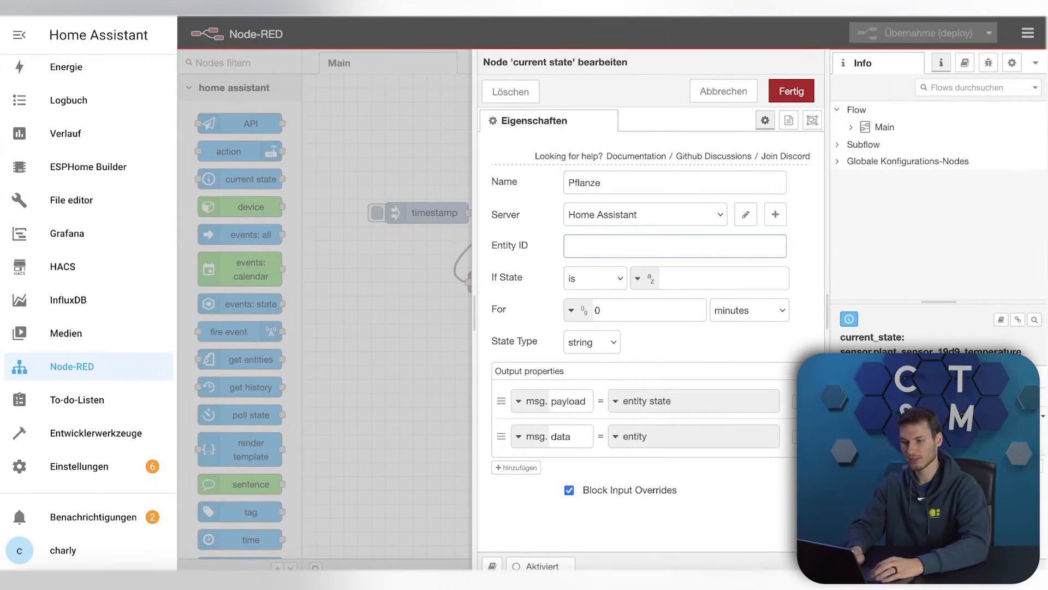
{"action": "type", "text": "sen"}
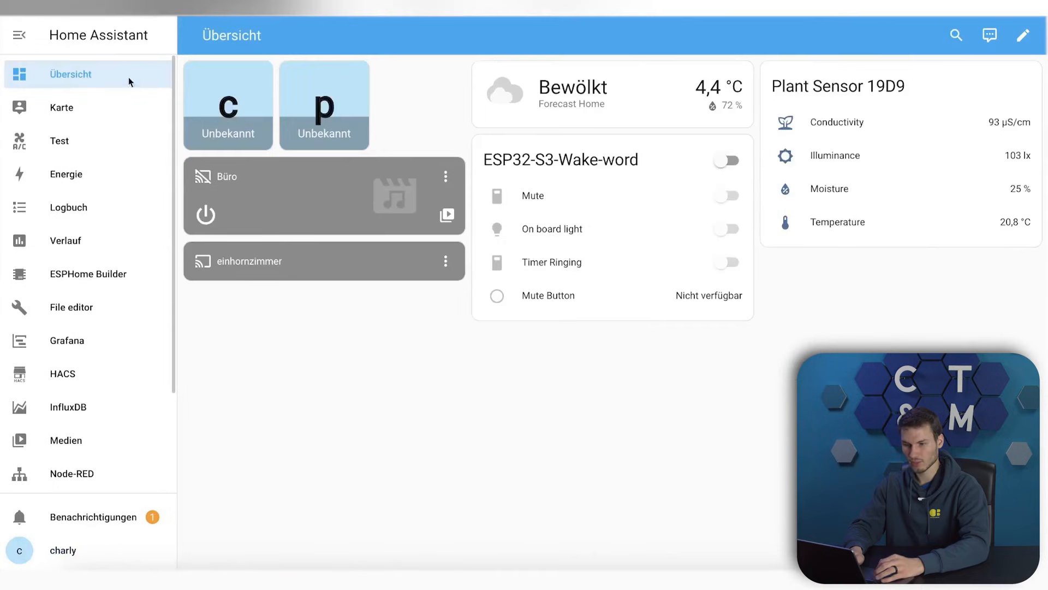
- View the Plant Sensor 19D9 Temperature entity's settings and select its entity ID sensor.plant_sensor_19d9_temperature
{"action": "left_click", "coordinate": [837, 222]}
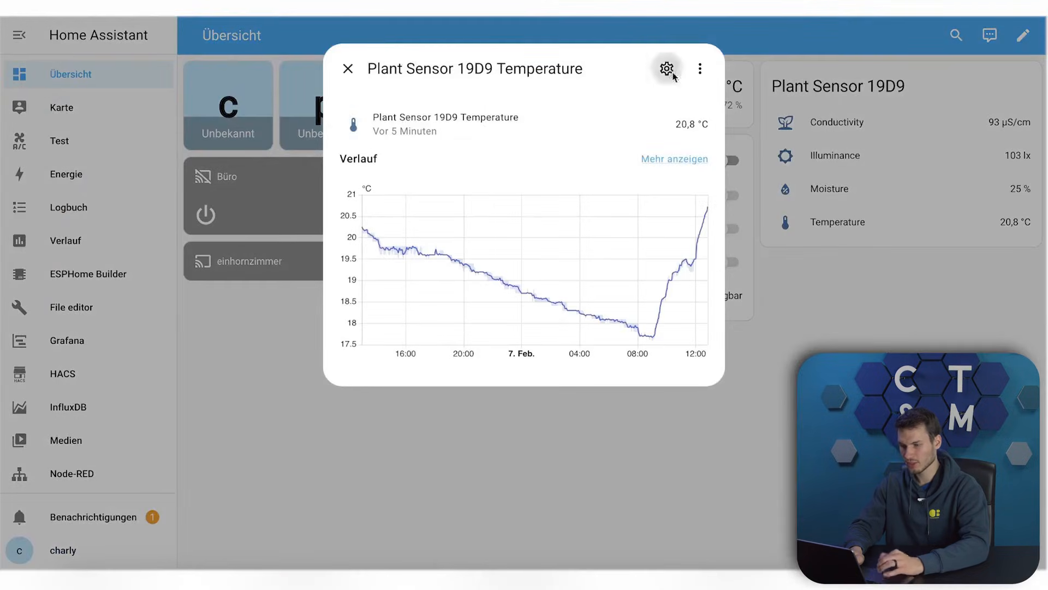
{"action": "left_click", "coordinate": [665, 69]}
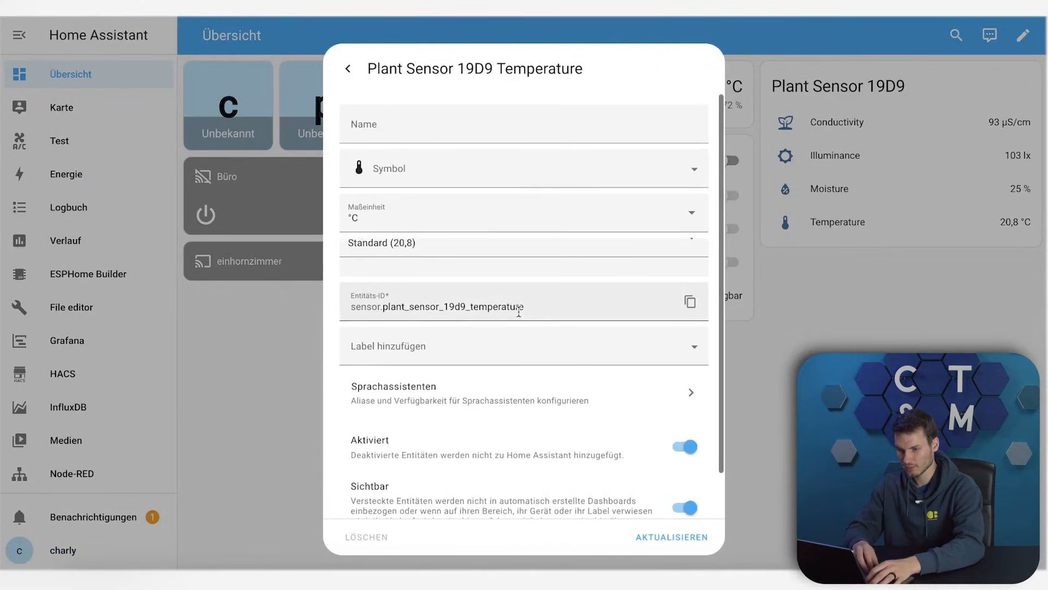
{"action": "left_click", "coordinate": [690, 302]}
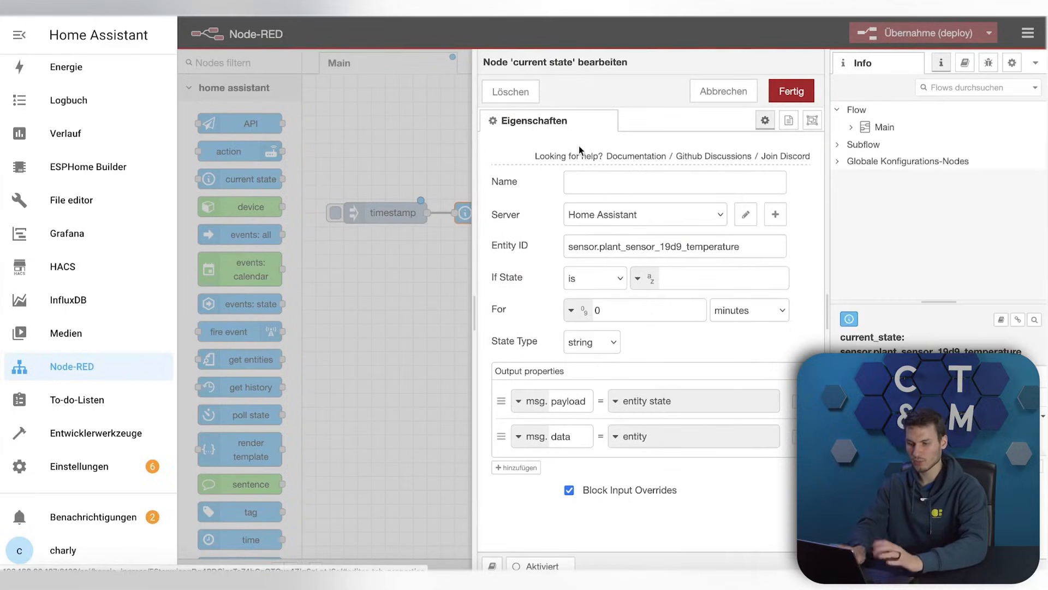
- Check the plant sensor's 20,9 °C temperature history on the Übersicht dashboard and return to Node-RED
{"action": "left_click", "coordinate": [791, 91]}
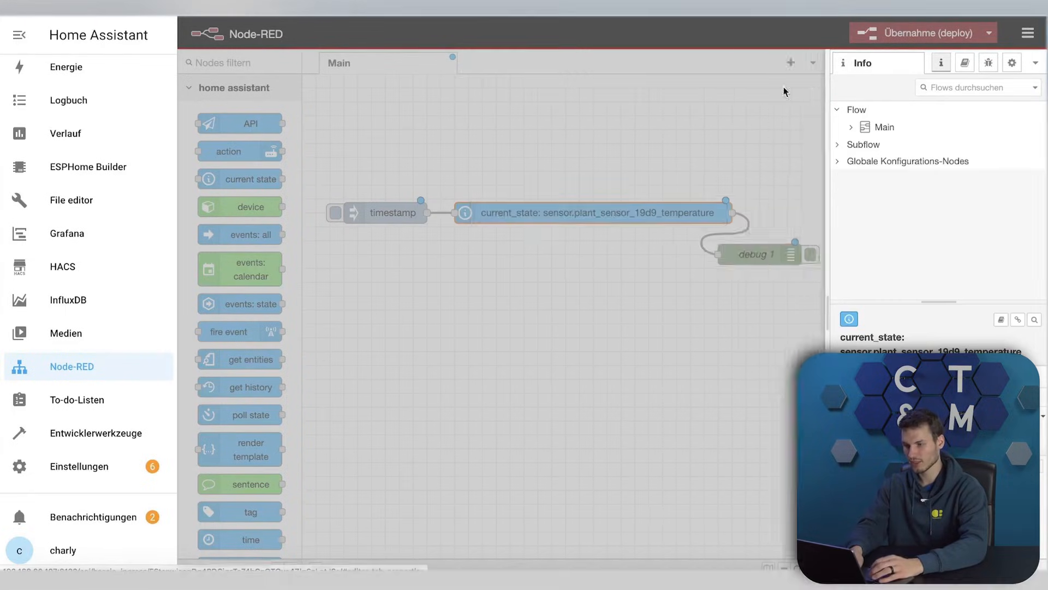
{"action": "left_click", "coordinate": [335, 212]}
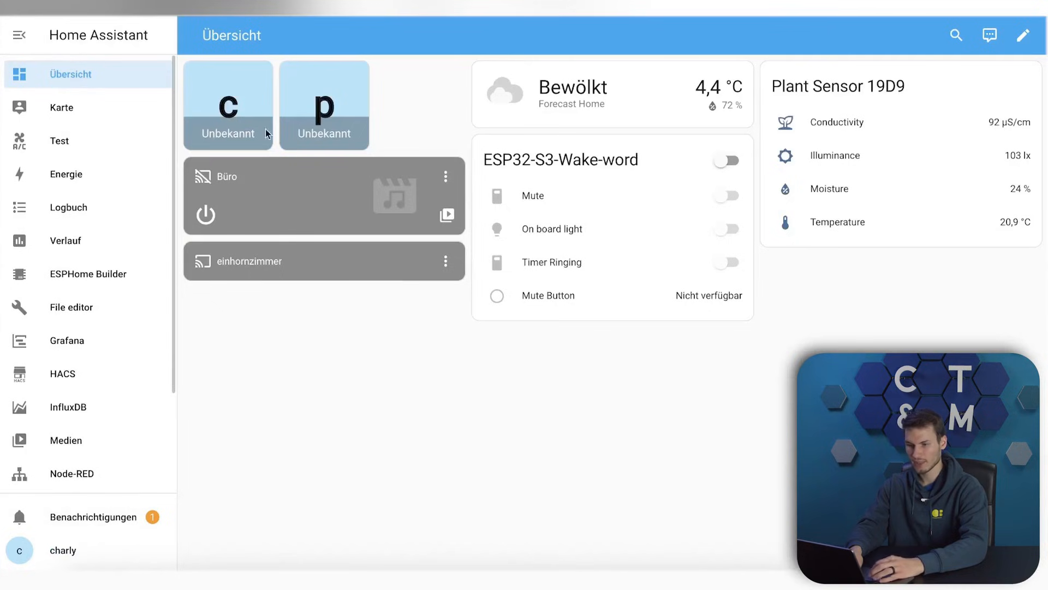
{"action": "left_click", "coordinate": [847, 222]}
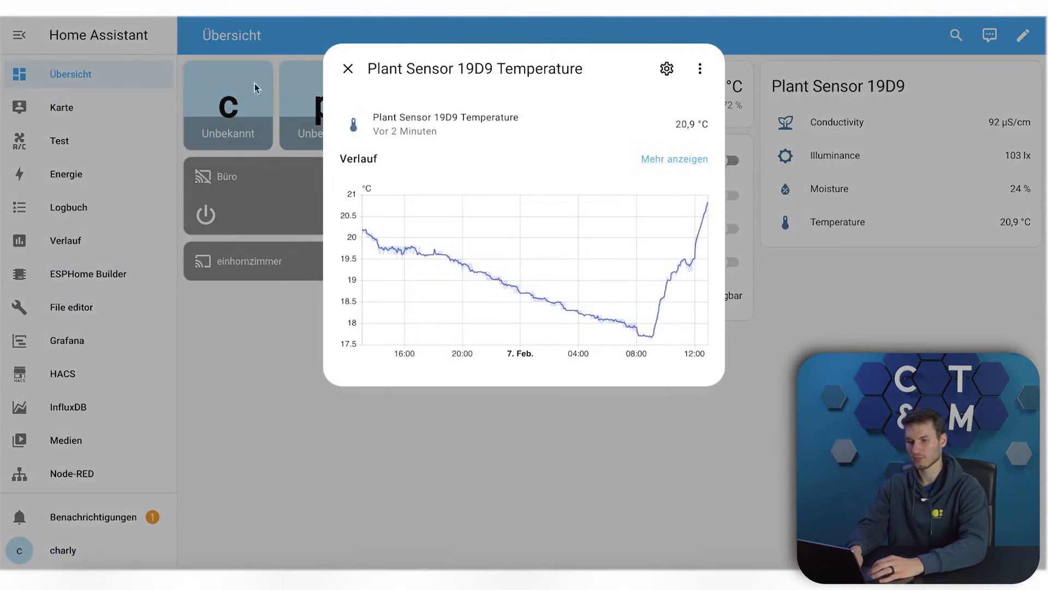
{"action": "left_click", "coordinate": [72, 367]}
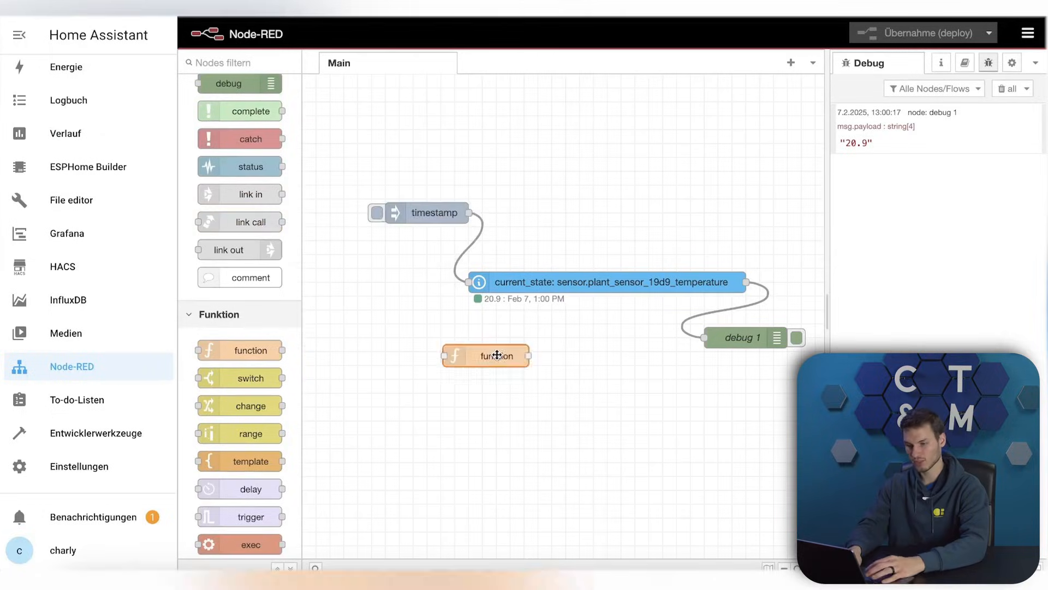
- Give function 1 the code line msg.payload = 33 in its Funktion editor
{"action": "double_click", "coordinate": [486, 356]}
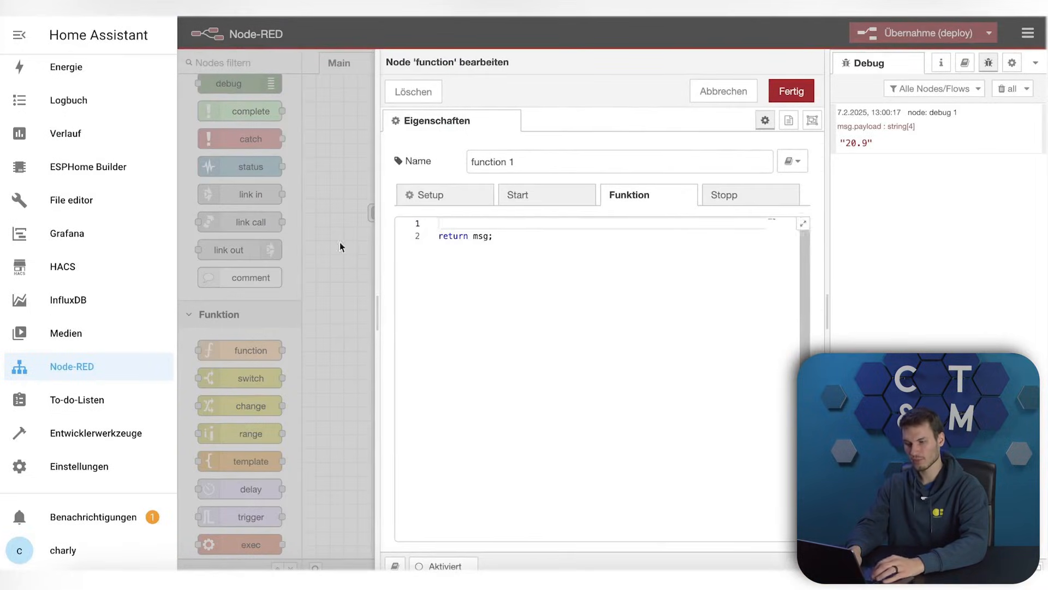
{"action": "left_click", "coordinate": [791, 90]}
{"action": "type", "text": "msg."}
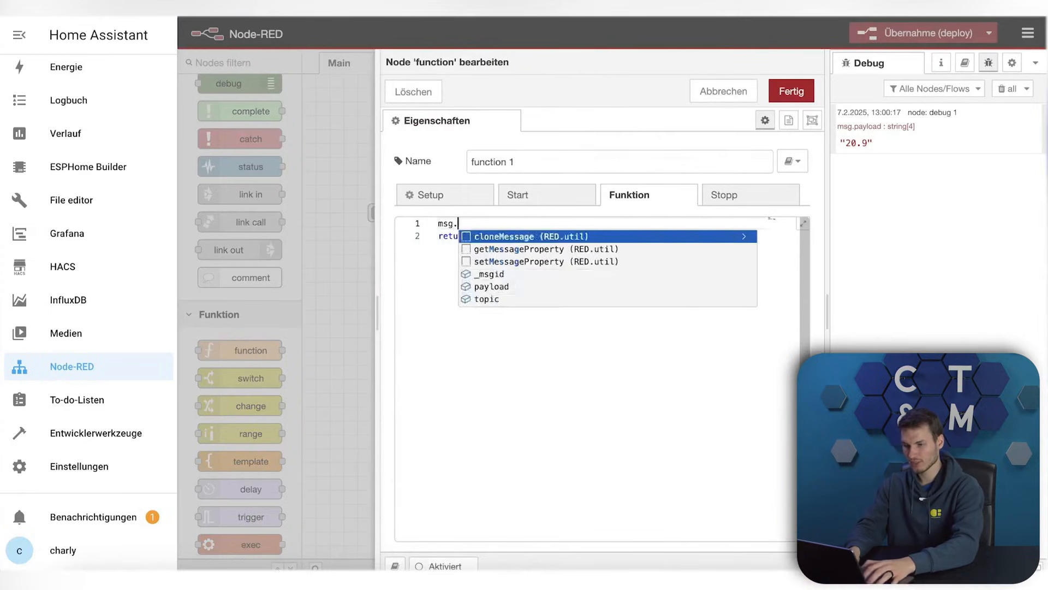
{"action": "type", "text": "payload"}
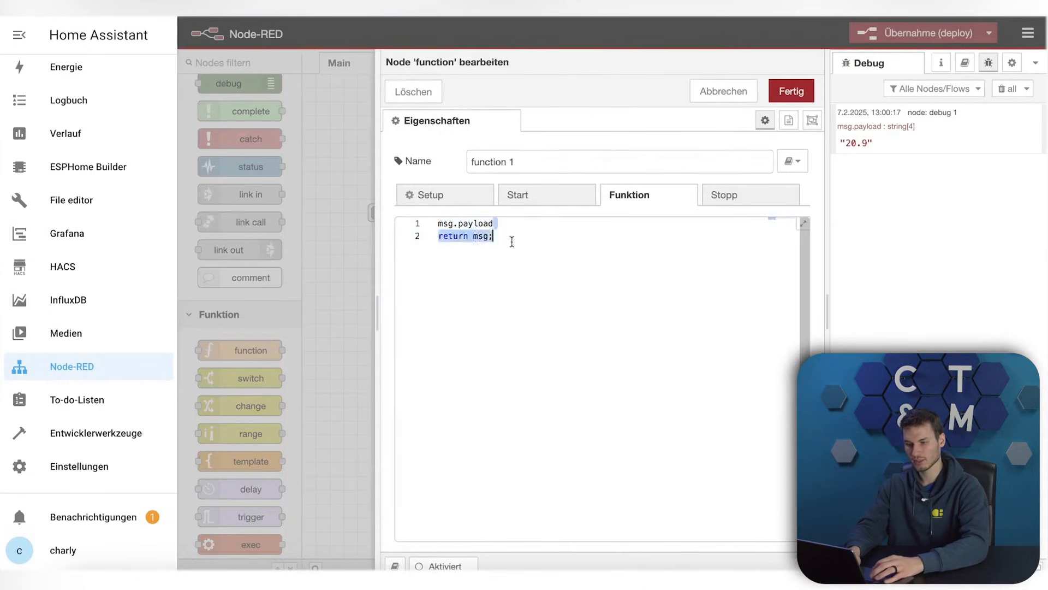
{"action": "left_click", "coordinate": [494, 223]}
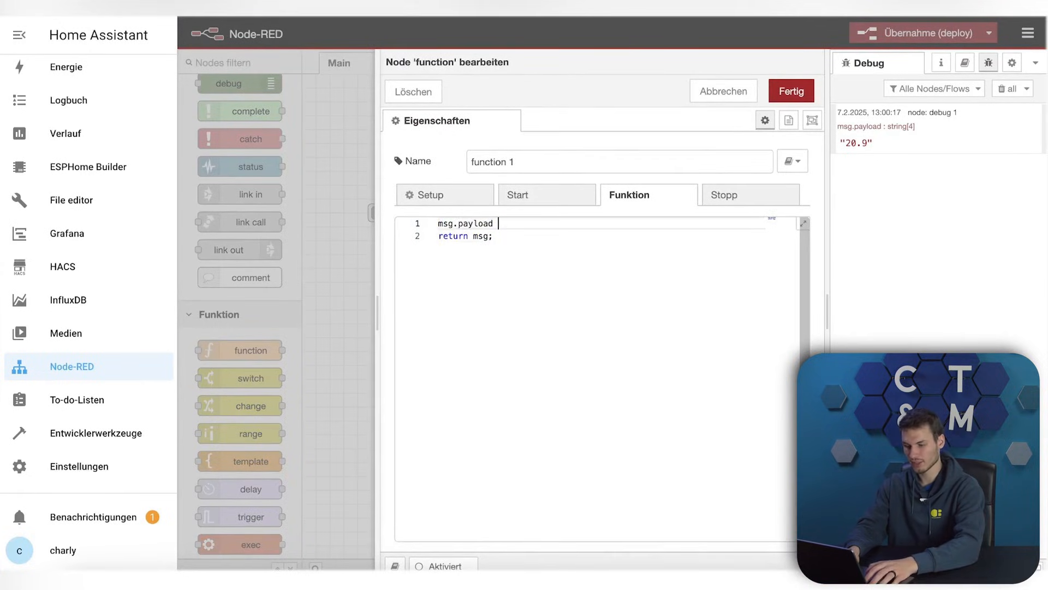
{"action": "type", "text": "= 33"}
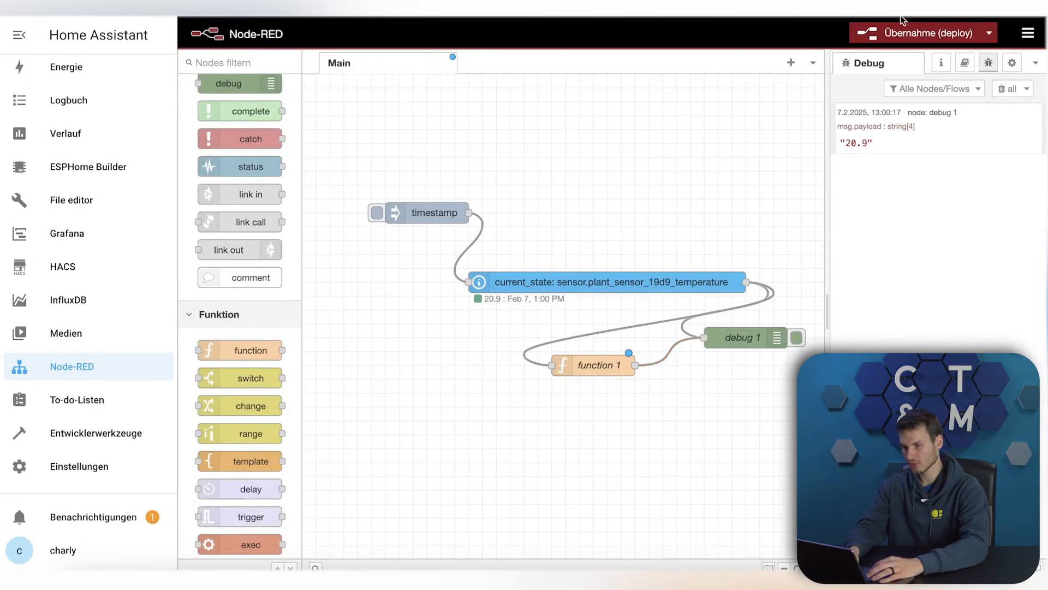
- Deploy the updated Main flow and fire the timestamp inject to send a test message
{"action": "left_click", "coordinate": [922, 32]}
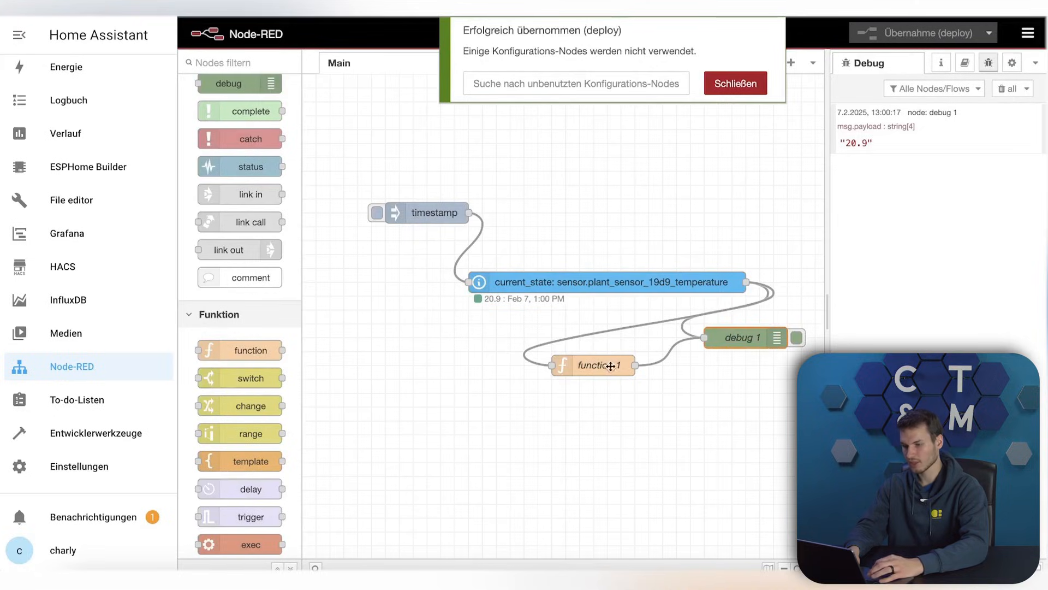
{"action": "left_click", "coordinate": [735, 83]}
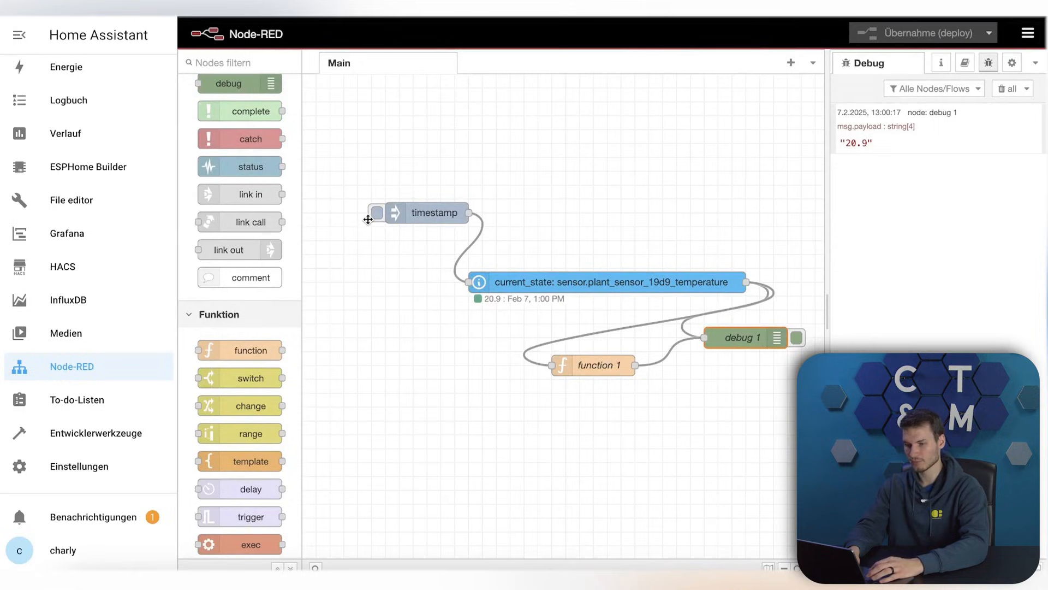
{"action": "left_click", "coordinate": [374, 213]}
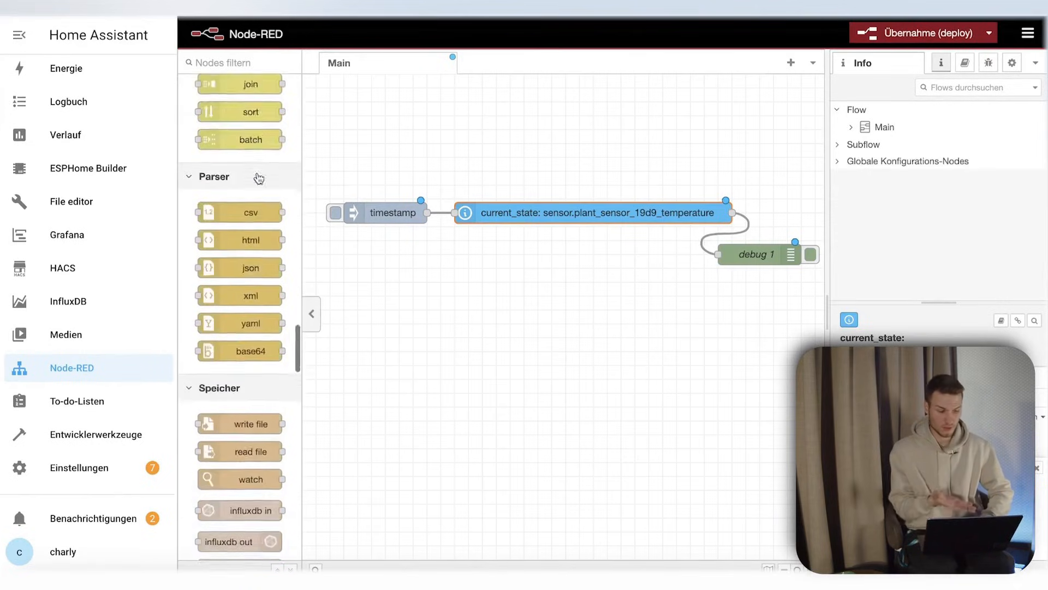
- Scroll through the palette past Parser, Speicher and Modbus and bring up the Node-RED main menu
{"action": "scroll", "scroll_direction": "down", "scroll_amount": 3}
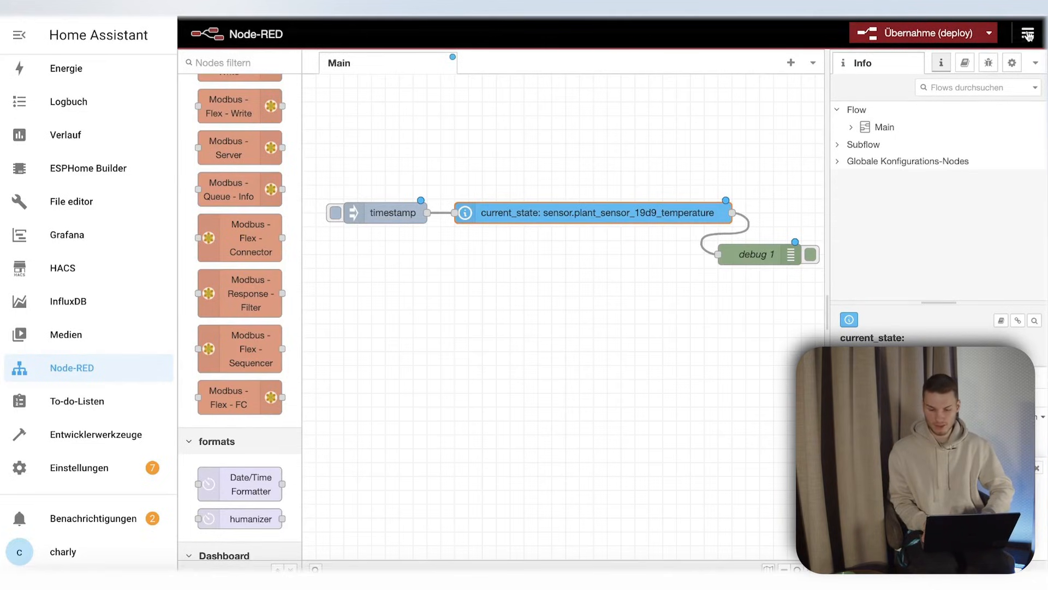
{"action": "left_click", "coordinate": [1030, 33]}
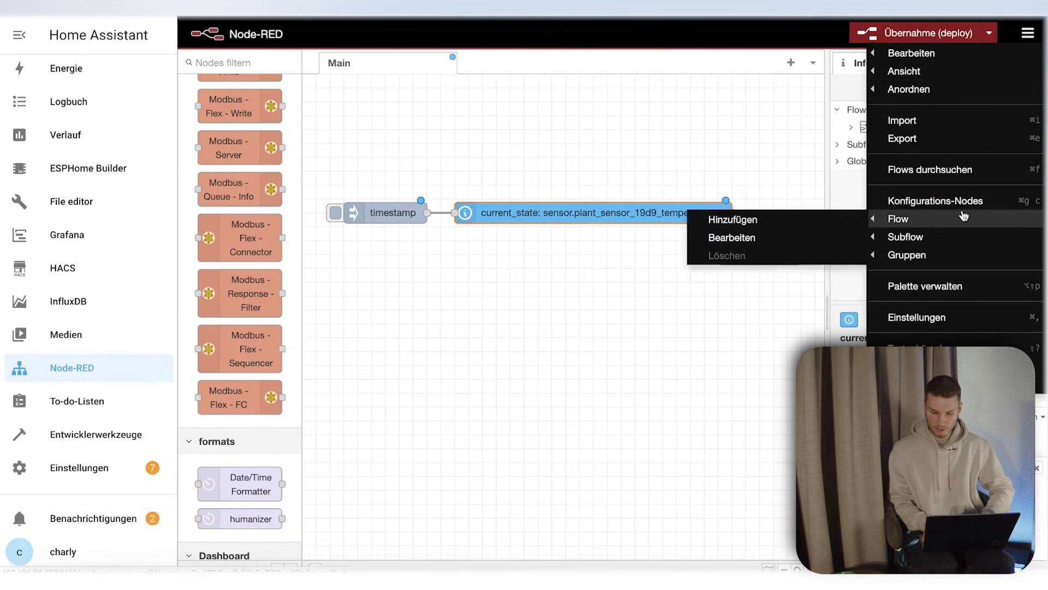
- In Palette verwalten's Installation catalogue, search 'cal' for calendar nodes
{"action": "left_click", "coordinate": [925, 286]}
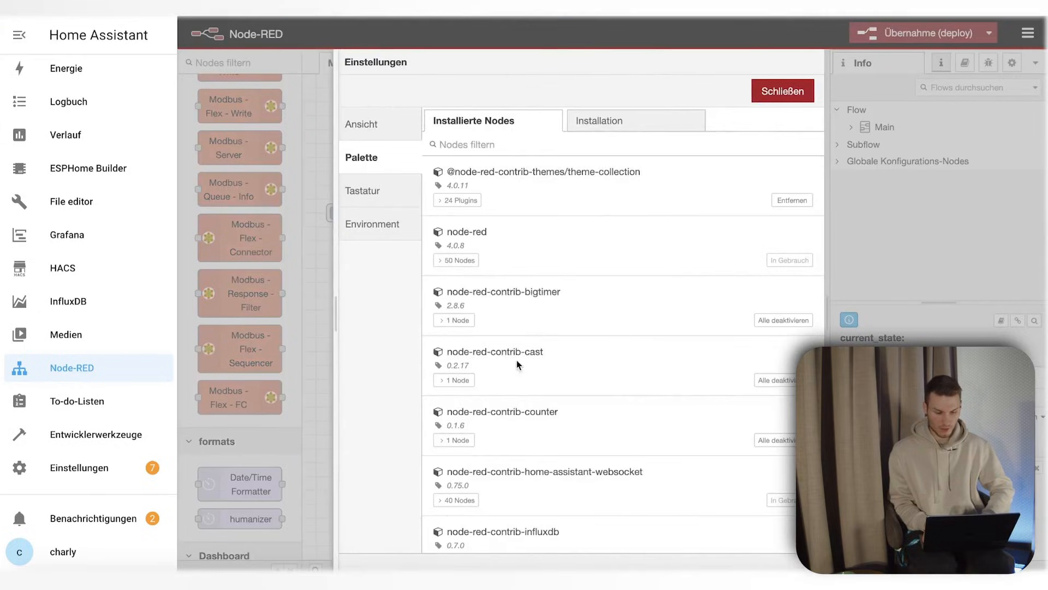
{"action": "scroll", "scroll_direction": "down", "scroll_amount": 3}
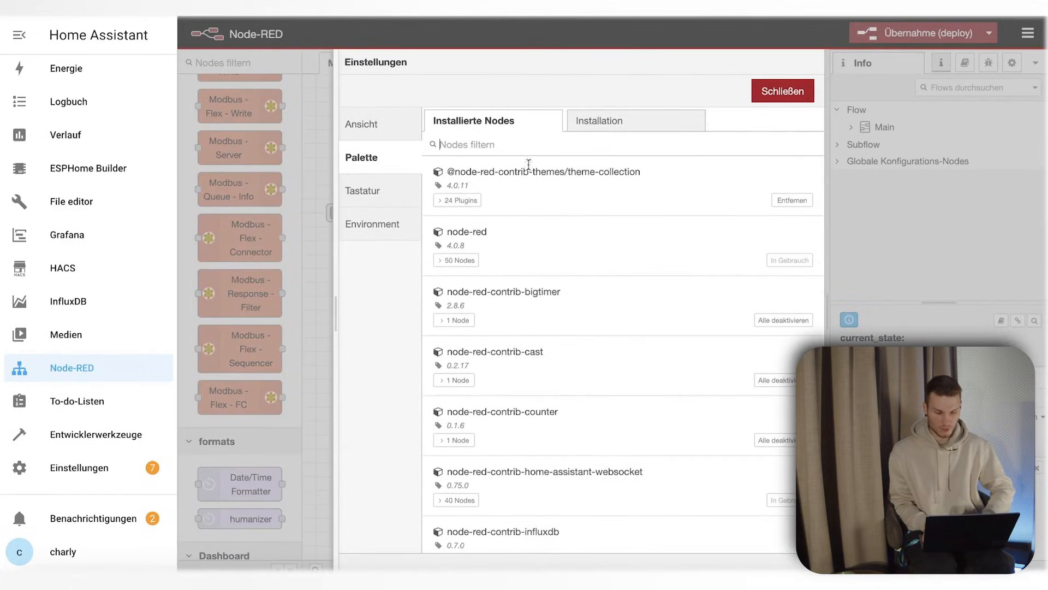
{"action": "left_click", "coordinate": [599, 120]}
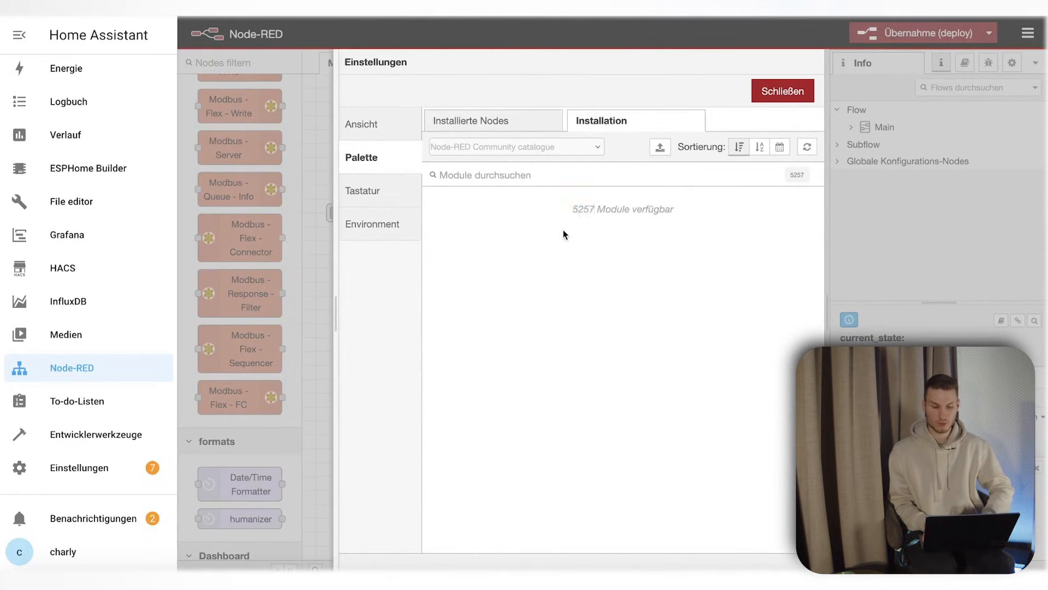
{"action": "left_click", "coordinate": [485, 175]}
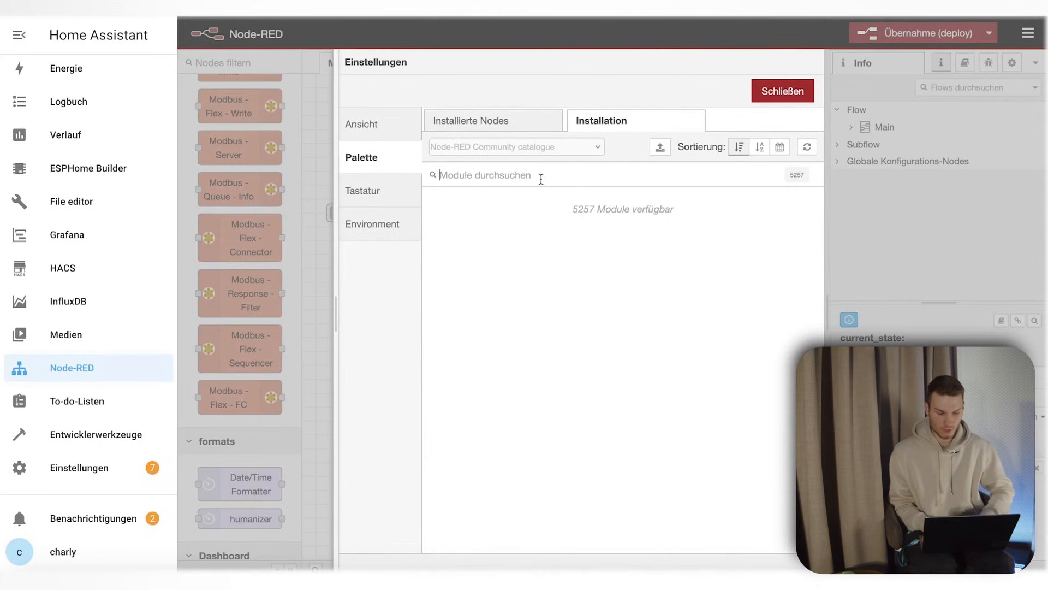
{"action": "type", "text": "cal"}
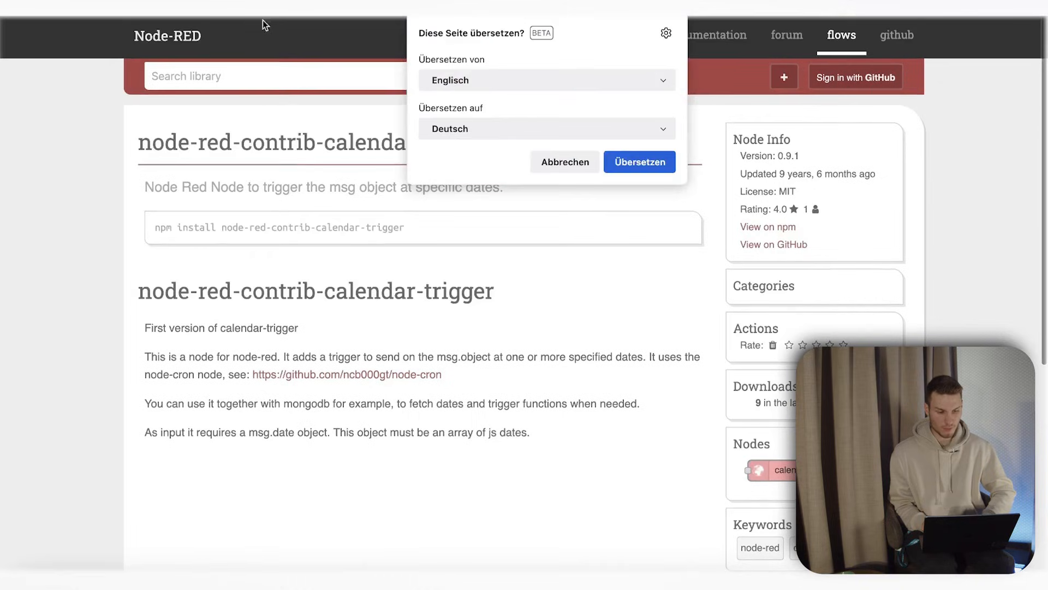
- Decline the browser's translation offer so the calendar-trigger library page stays in English
{"action": "left_click", "coordinate": [565, 161]}
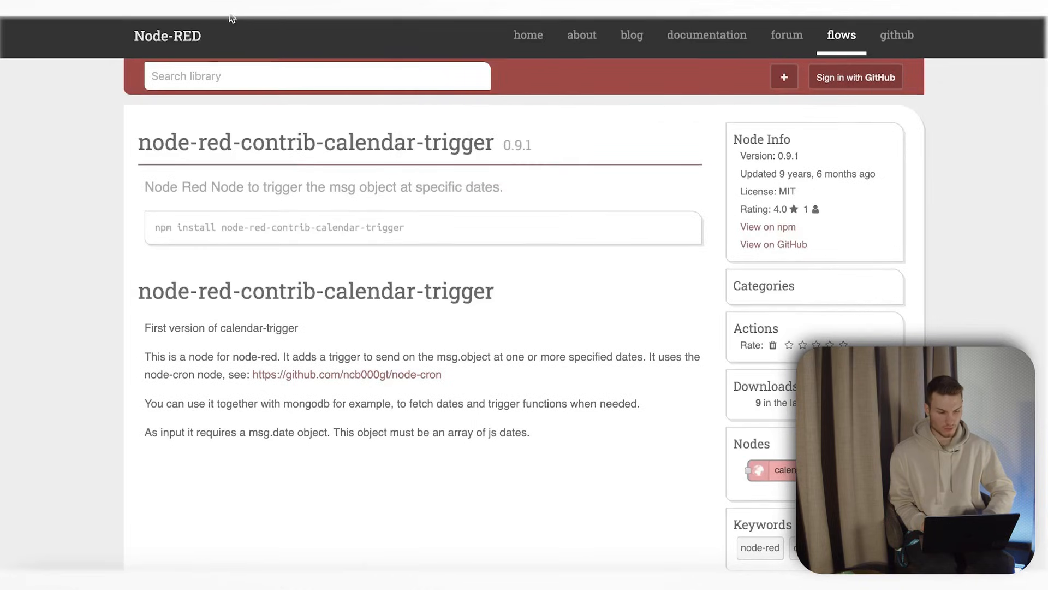
{"action": "mouse_move", "coordinate": [614, 347]}
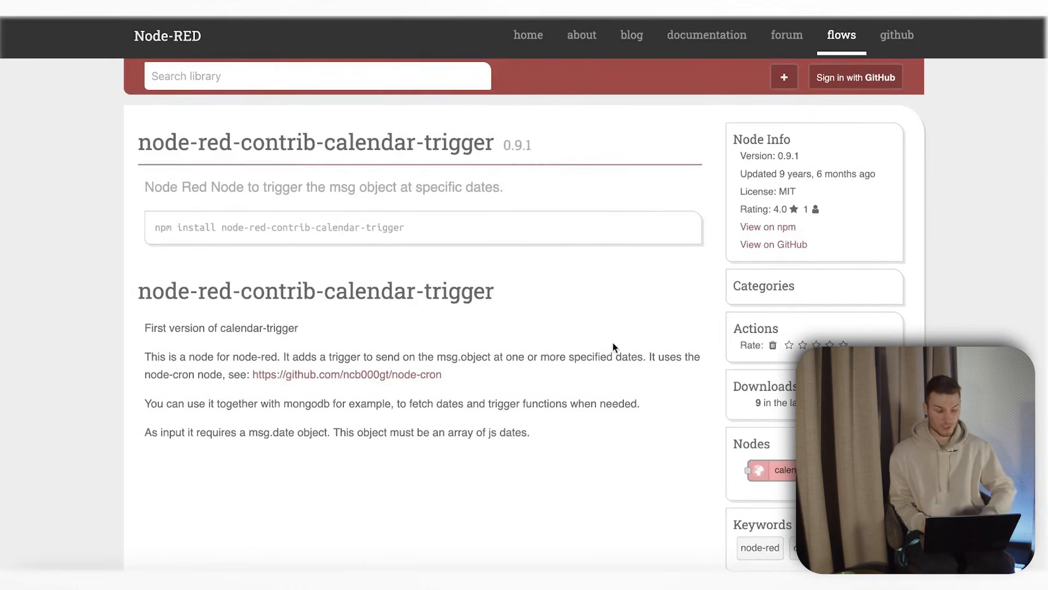
{"action": "mouse_move", "coordinate": [229, 242]}
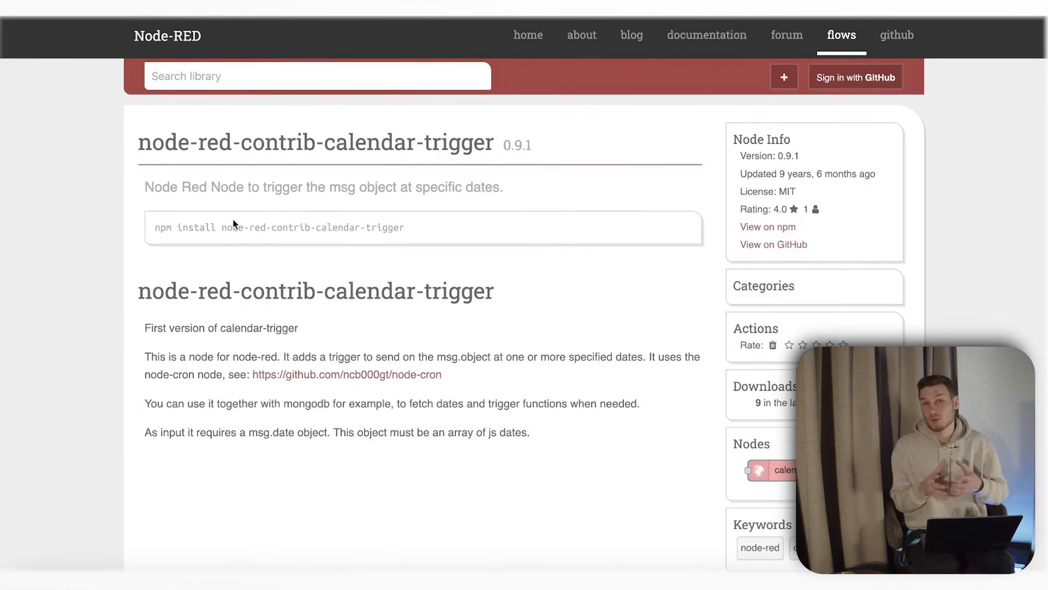
{"action": "mouse_move", "coordinate": [243, 344]}
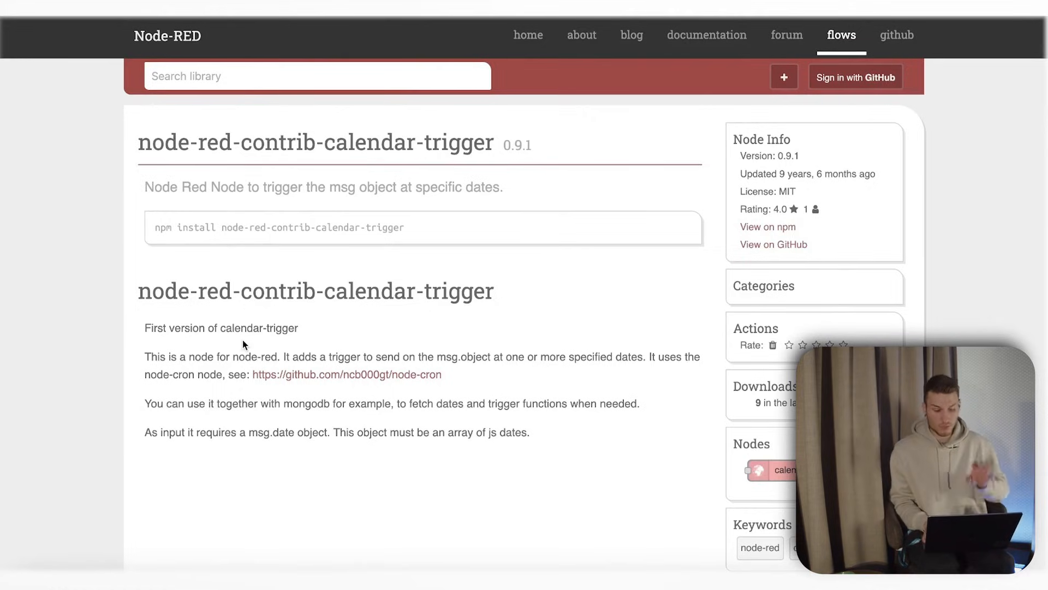